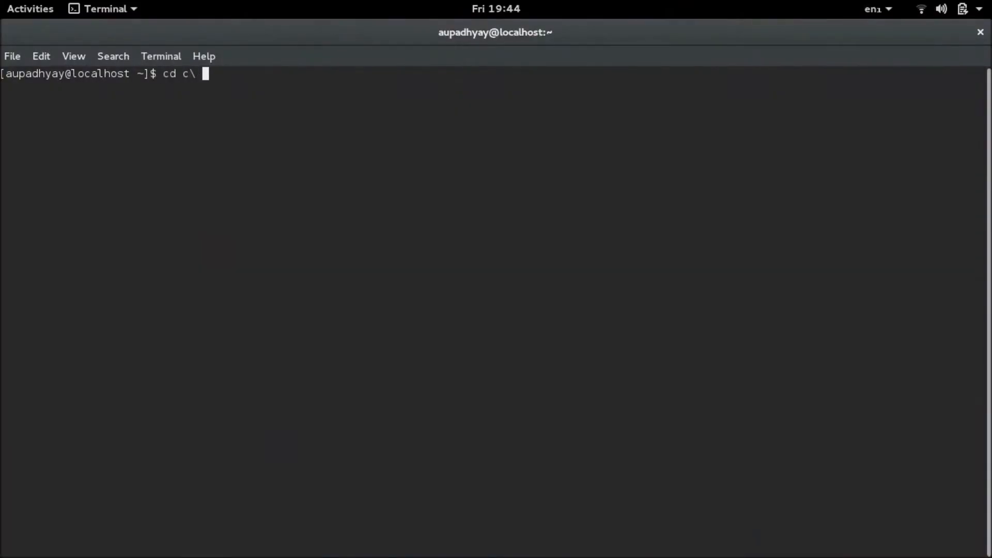
Move into the c programs folder and open 'substring of string 1.cpp' in Vim.
{"action": "key", "text": "Return"}
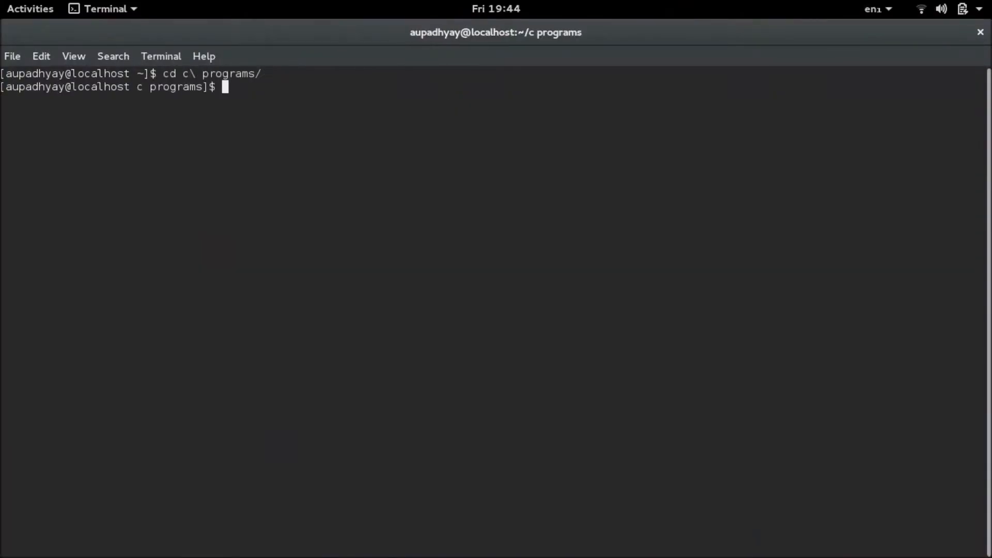
{"action": "type", "text": "vim substring"}
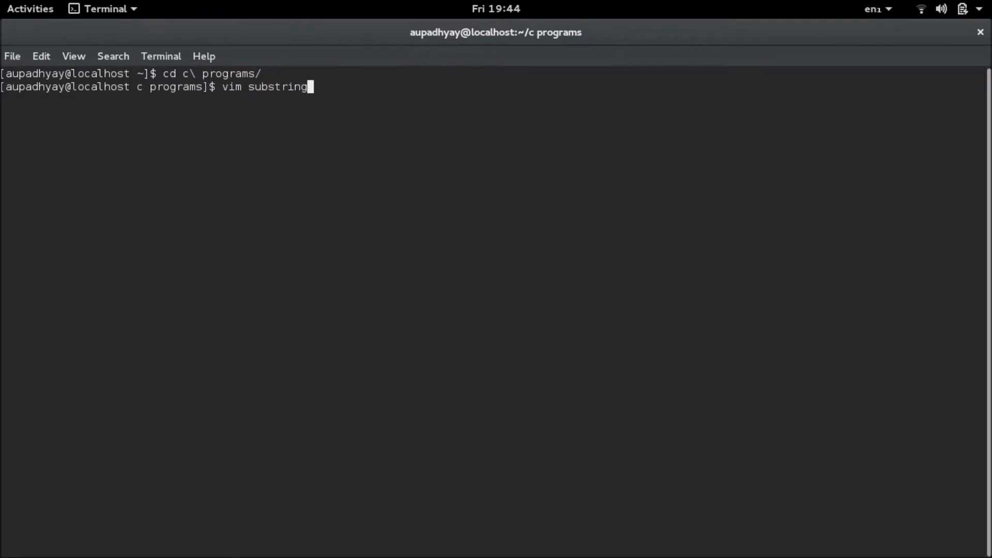
{"action": "type", "text": "\\ of\\ string\\ 1.cpp"}
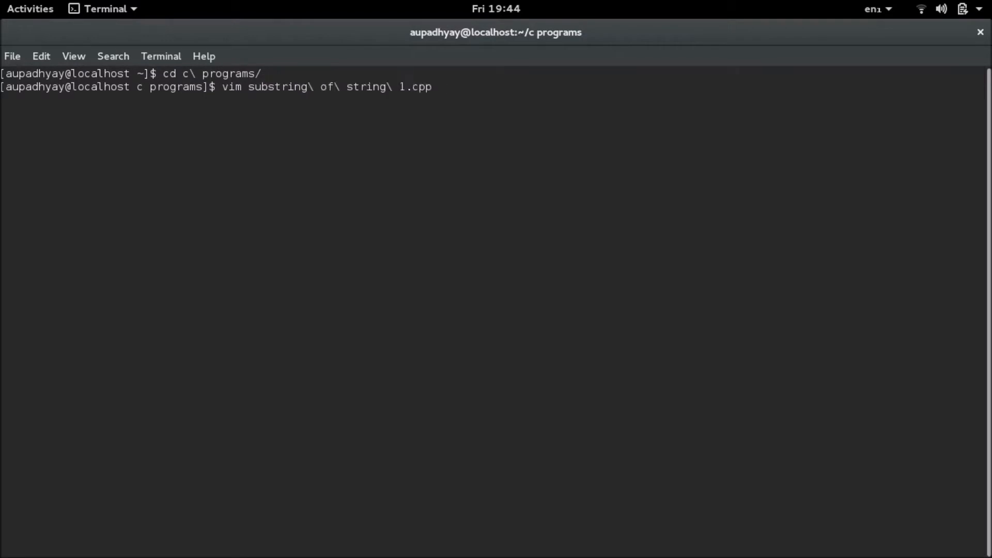
{"action": "key", "text": "Return"}
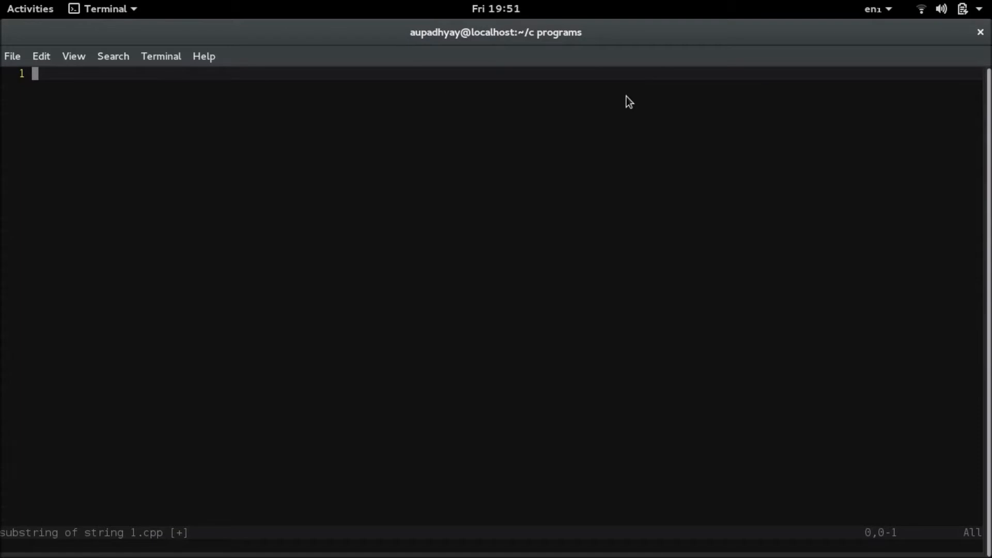
Write #include<iostream>, #include<cstring>, and int main() with an opening brace.
{"action": "key", "text": "i"}
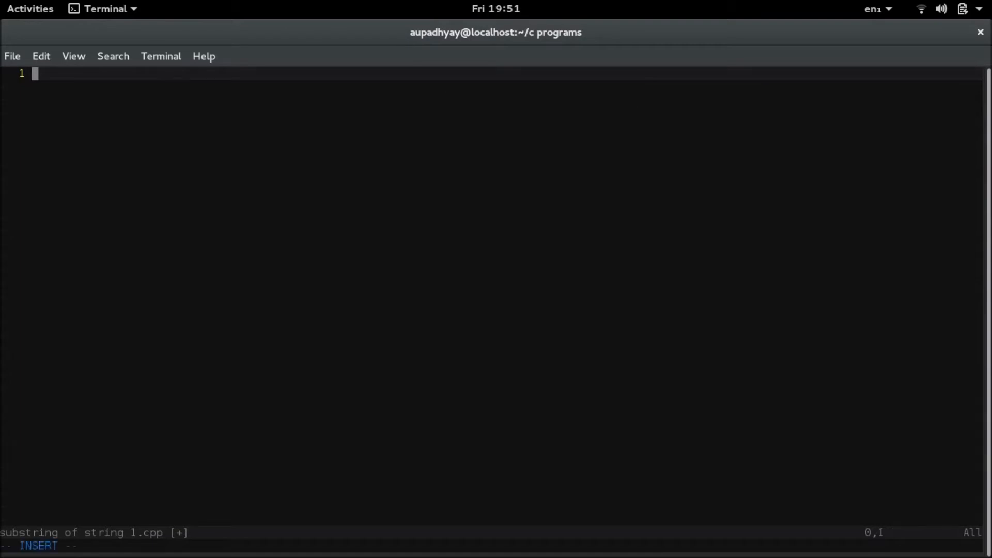
{"action": "type", "text": "#include<"}
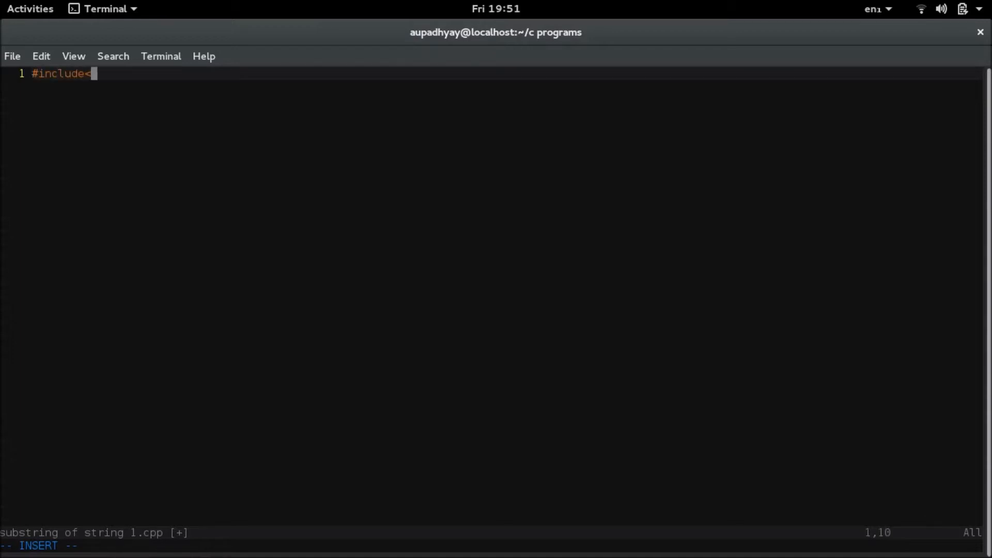
{"action": "type", "text": "iostrea"}
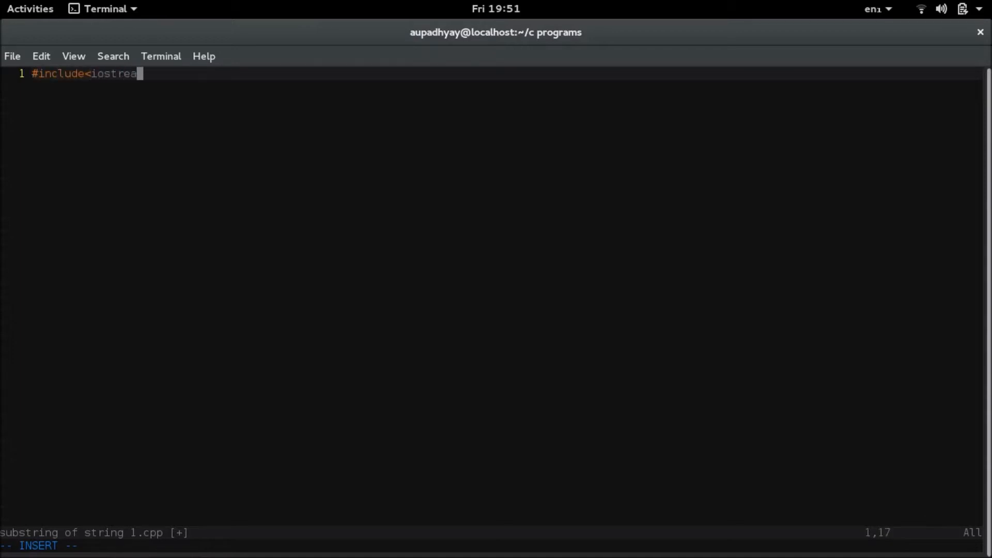
{"action": "type", "text": "m>"}
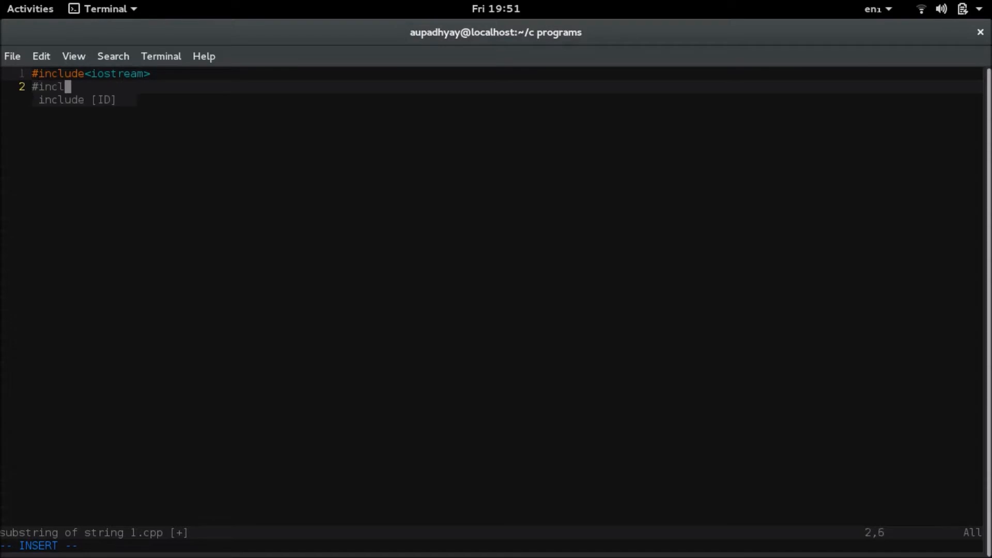
{"action": "type", "text": "ude<cstring>"}
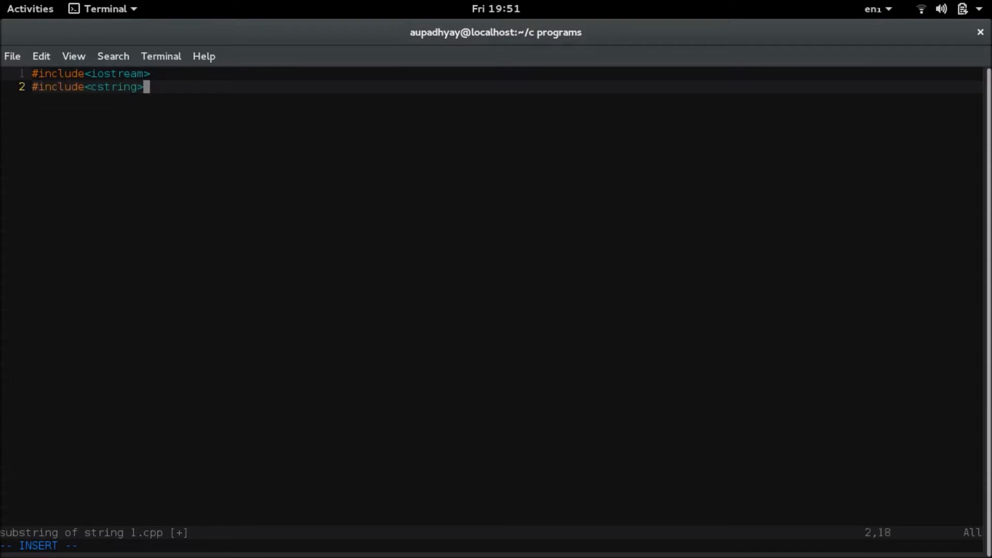
{"action": "key", "text": "Return"}
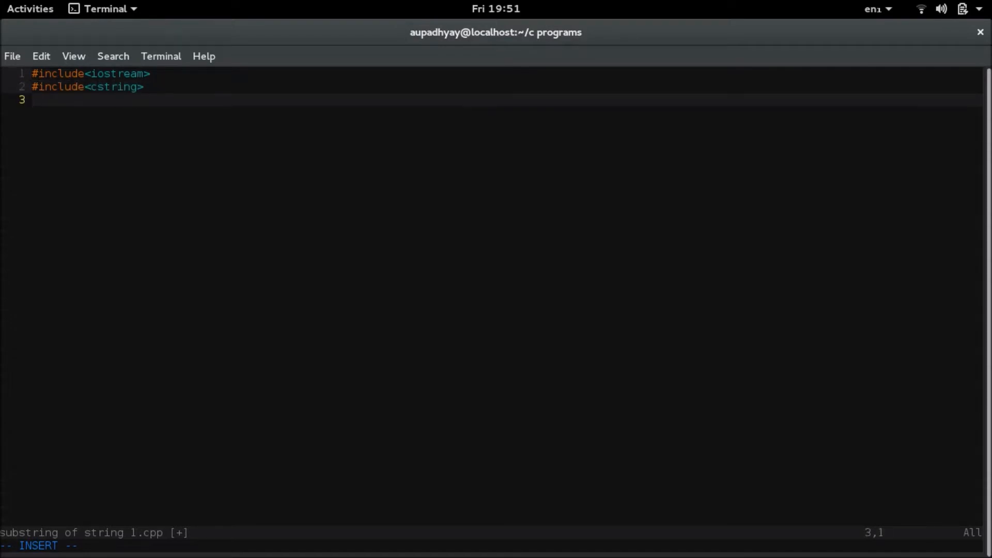
{"action": "type", "text": "int main"}
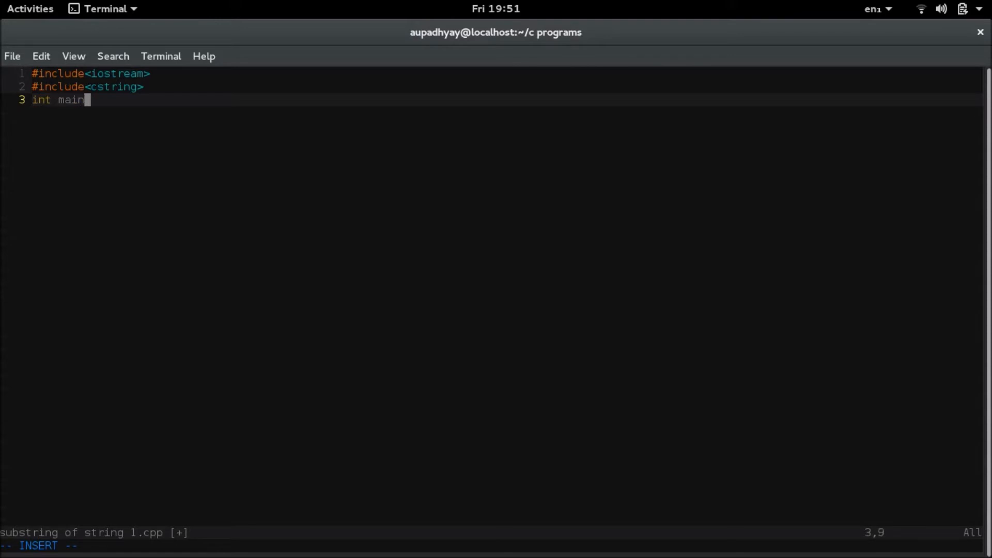
{"action": "type", "text": "()"}
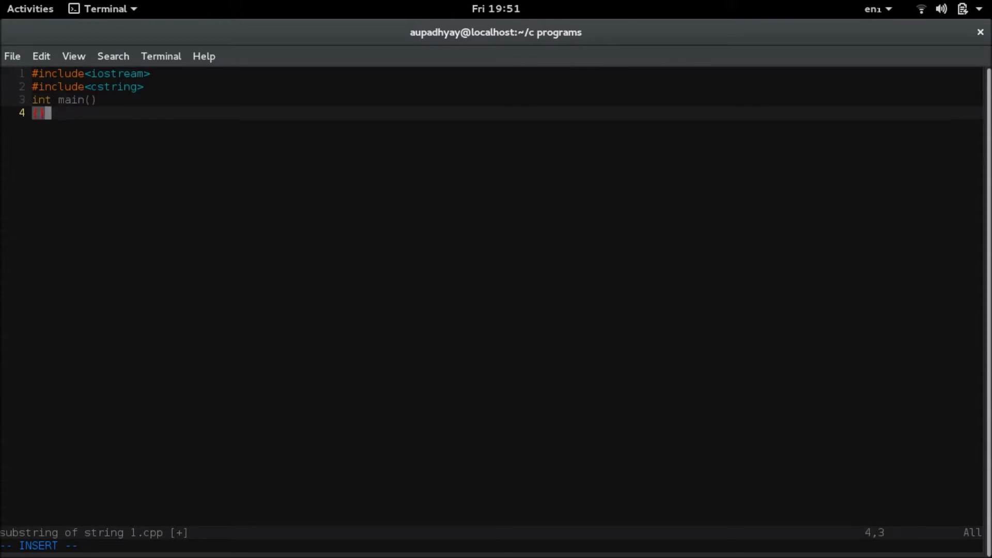
{"action": "type", "text": "{"}
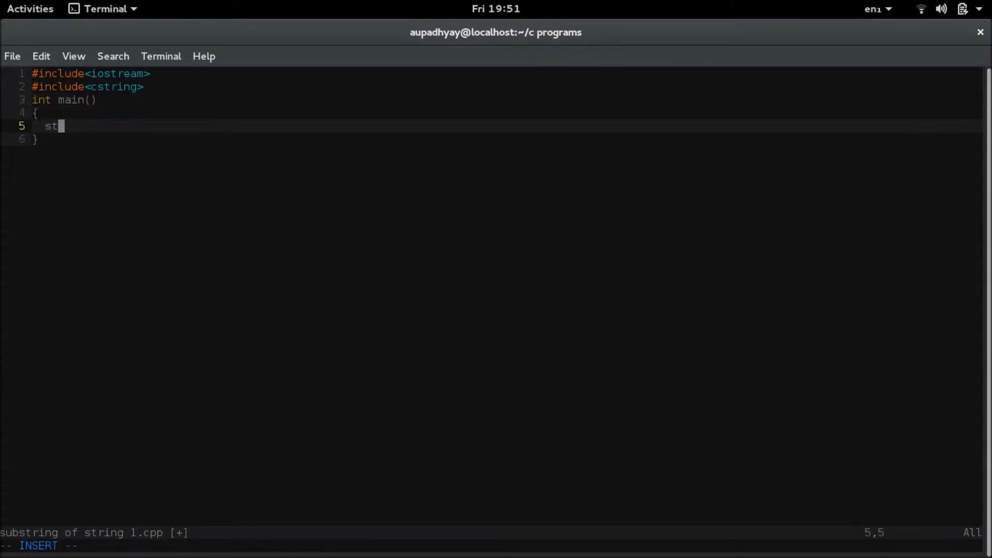
Declare std::string variables str and substr.
{"action": "type", "text": "d::s"}
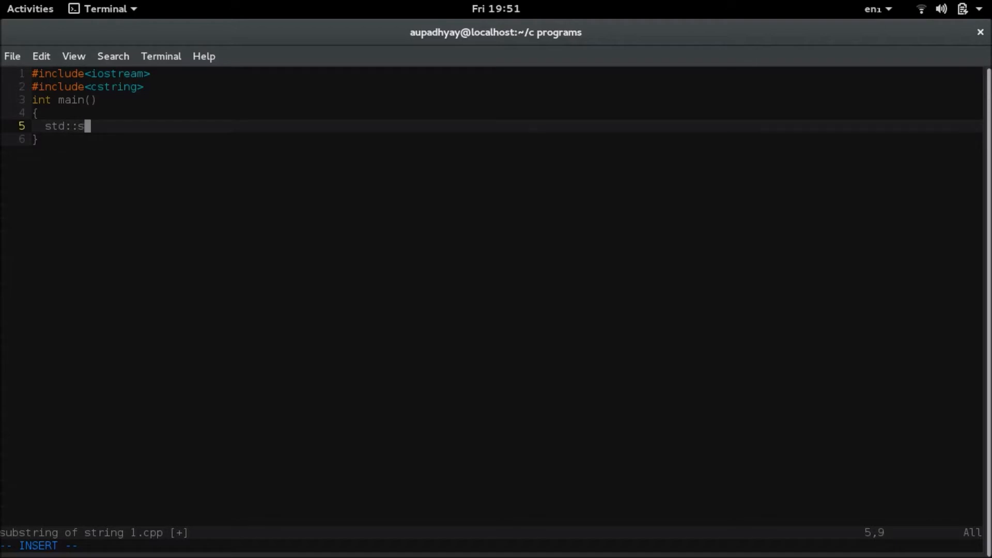
{"action": "type", "text": "tring str"}
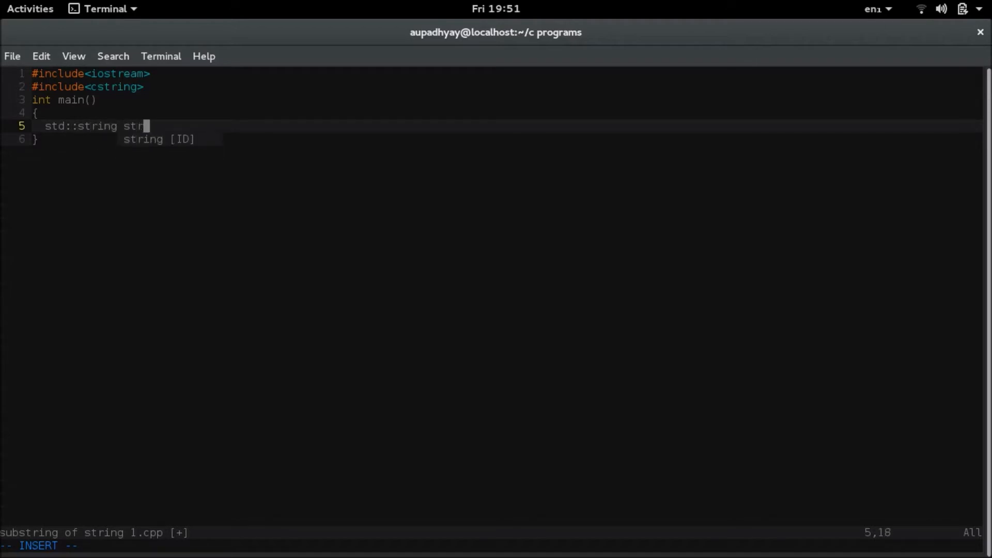
{"action": "type", "text": ", s"}
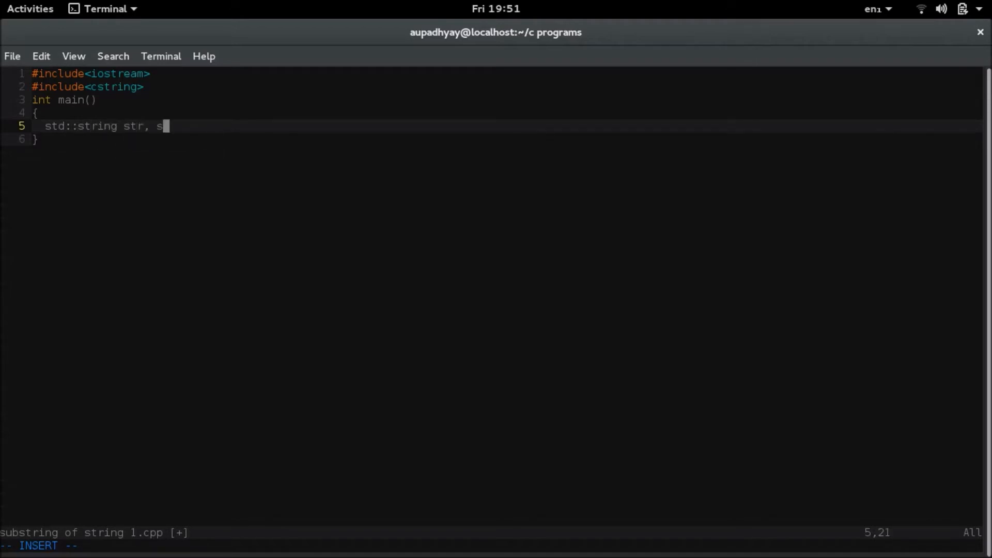
{"action": "type", "text": "ubstr;"}
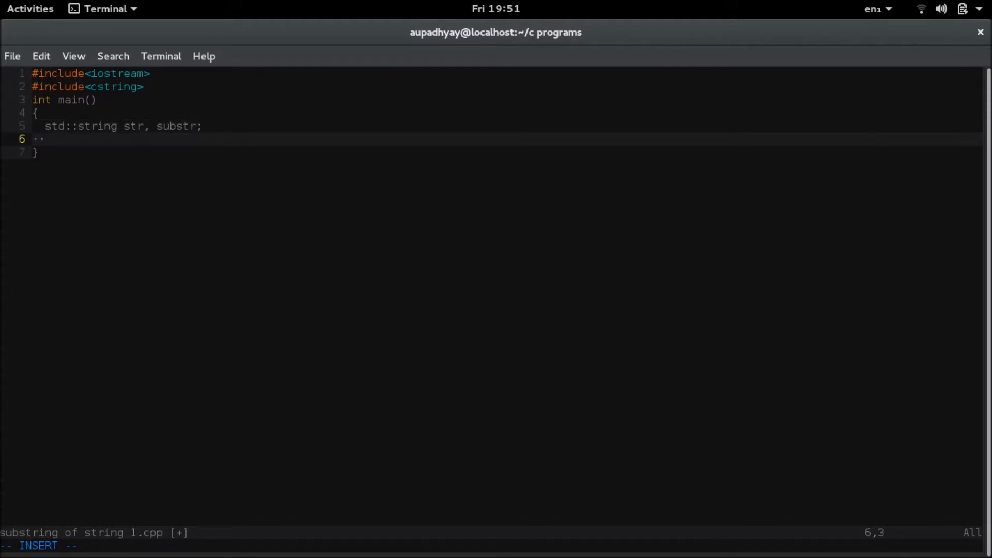
Add a std::cout prompt printing "\n Enter any string :".
{"action": "type", "text": "std::cout<<\"\\\";"}
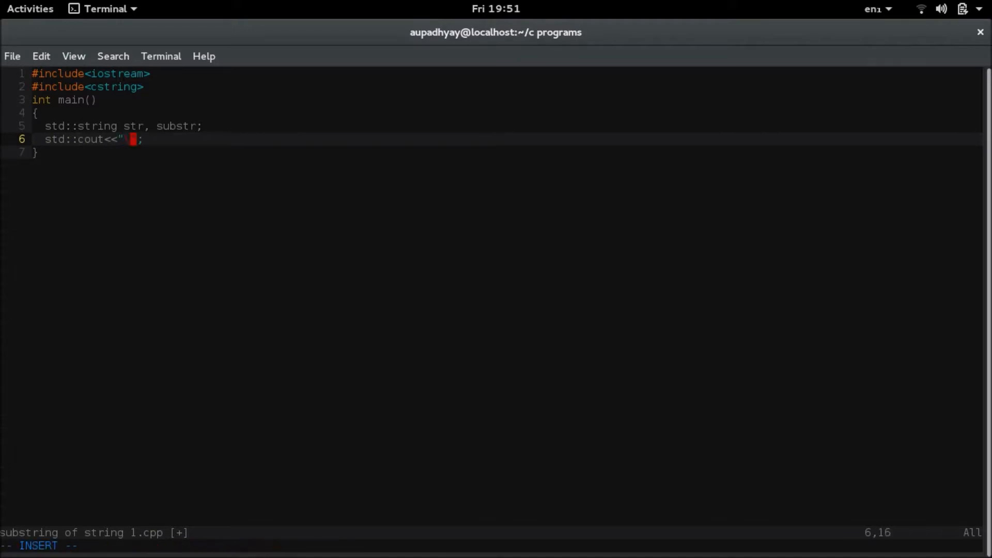
{"action": "type", "text": "\\n"}
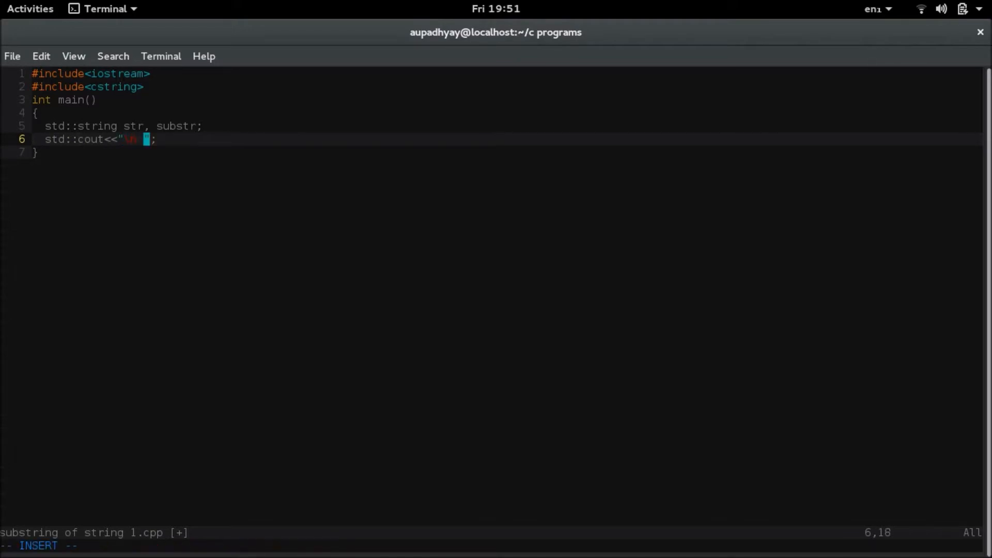
{"action": "type", "text": "Enter any s"}
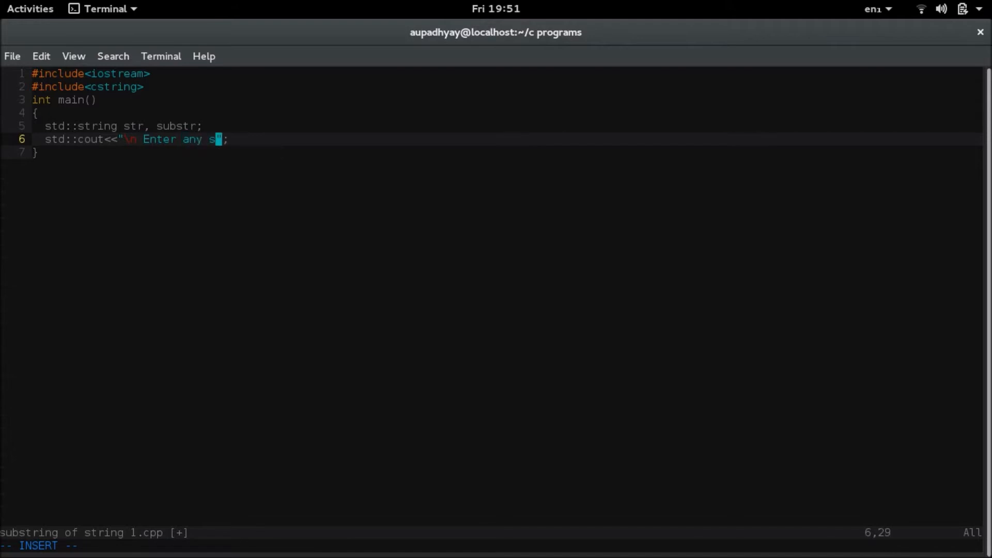
{"action": "type", "text": "tring :"}
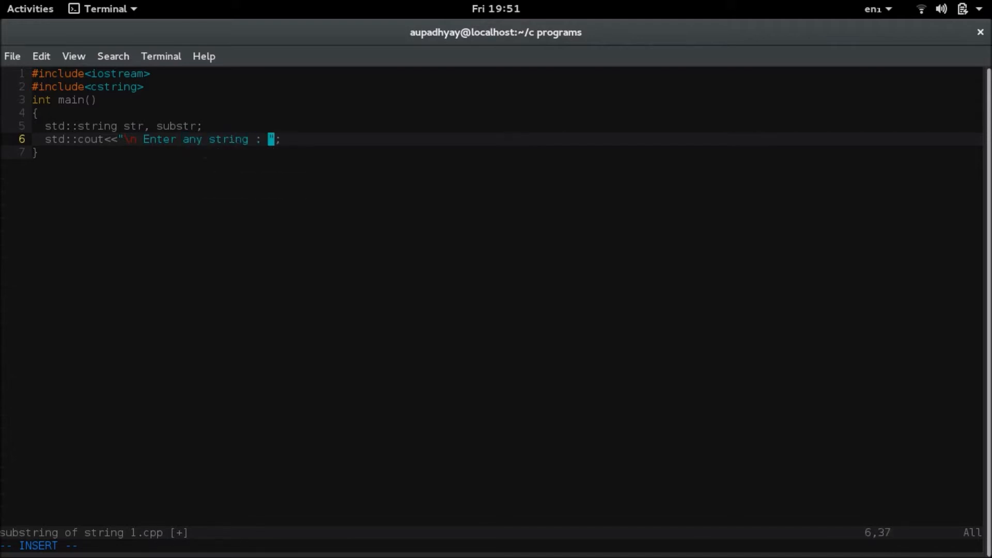
{"action": "key", "text": "Return"}
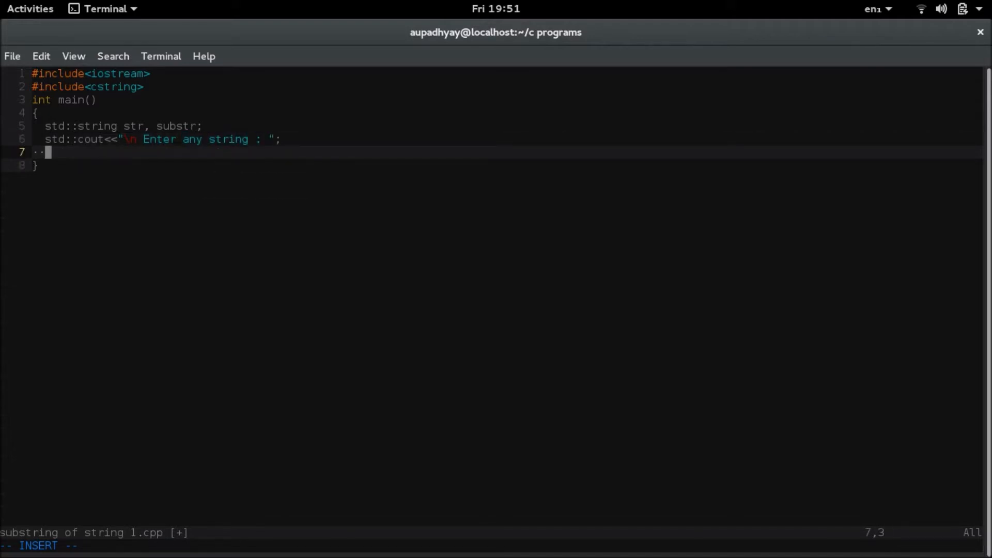
Read the whole line into str with std::getline(std::cin, str).
{"action": "type", "text": "std"}
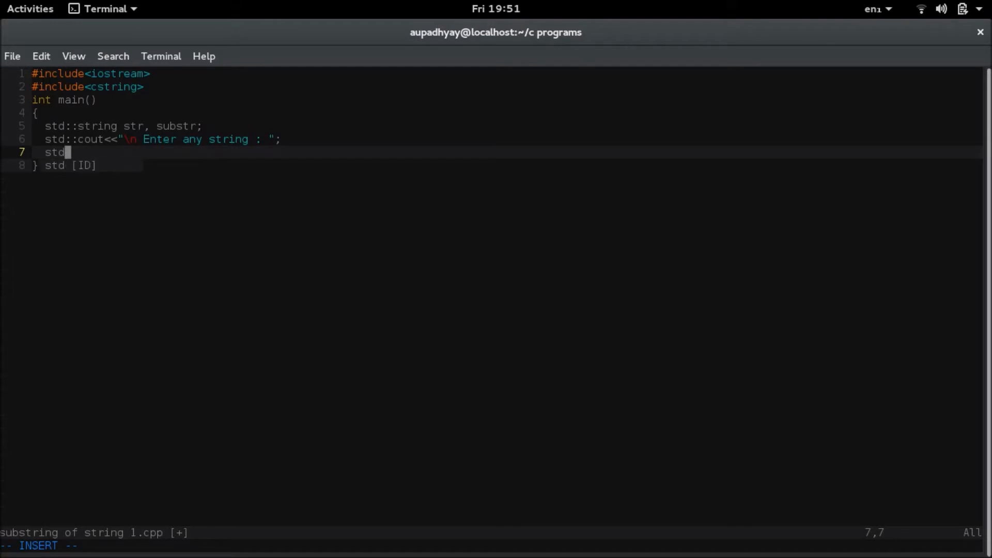
{"action": "type", "text": "::getli"}
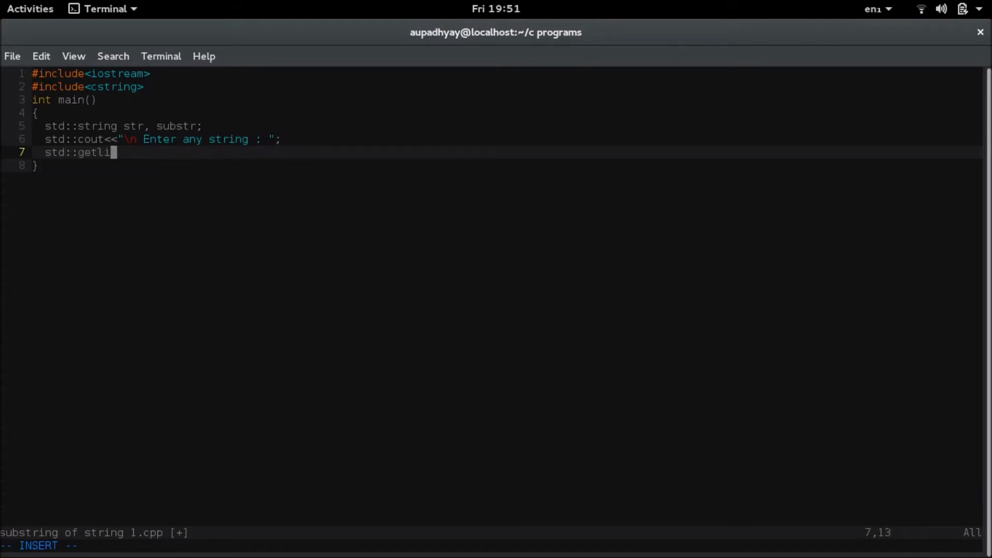
{"action": "type", "text": "ne();"}
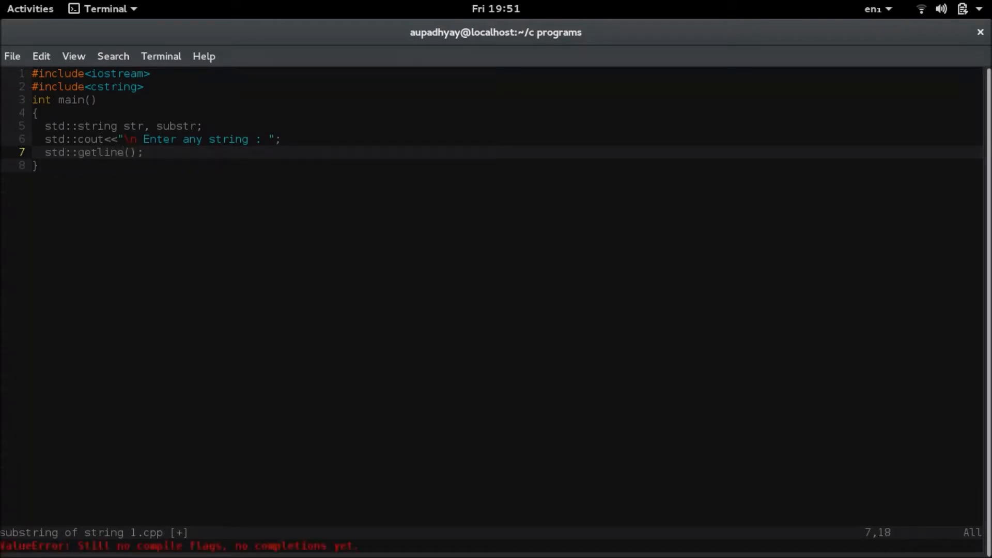
{"action": "key", "text": "i"}
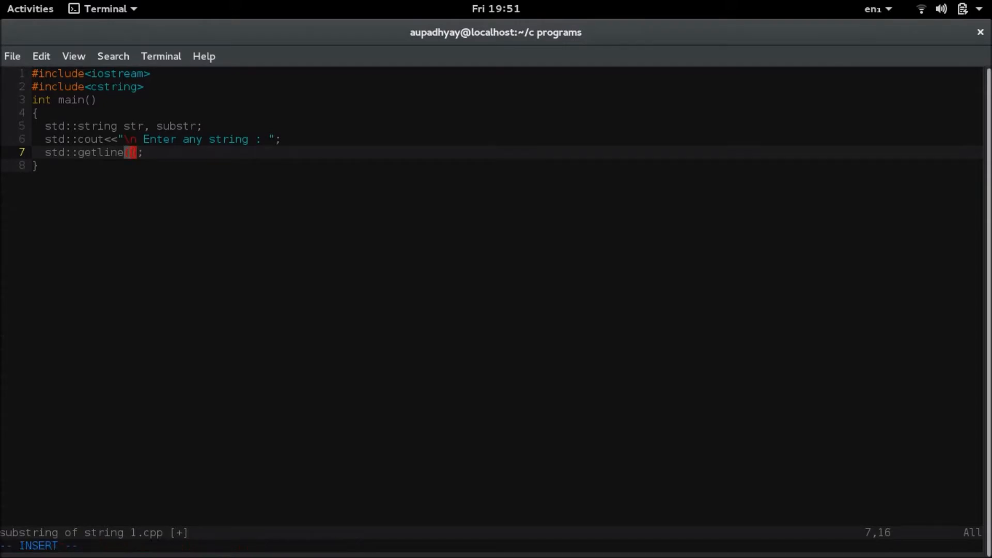
{"action": "type", "text": "std::cin"}
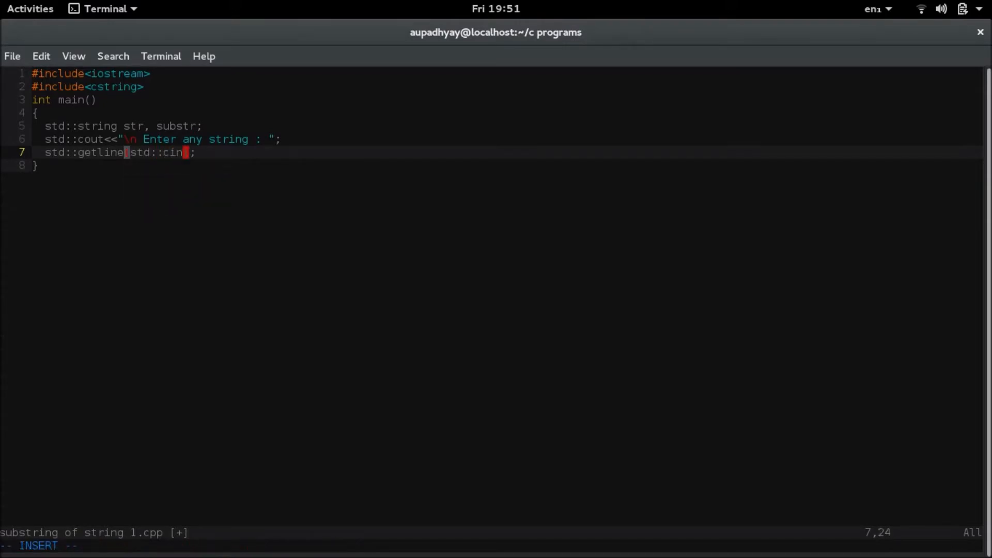
{"action": "type", "text": "(std::cin, str"}
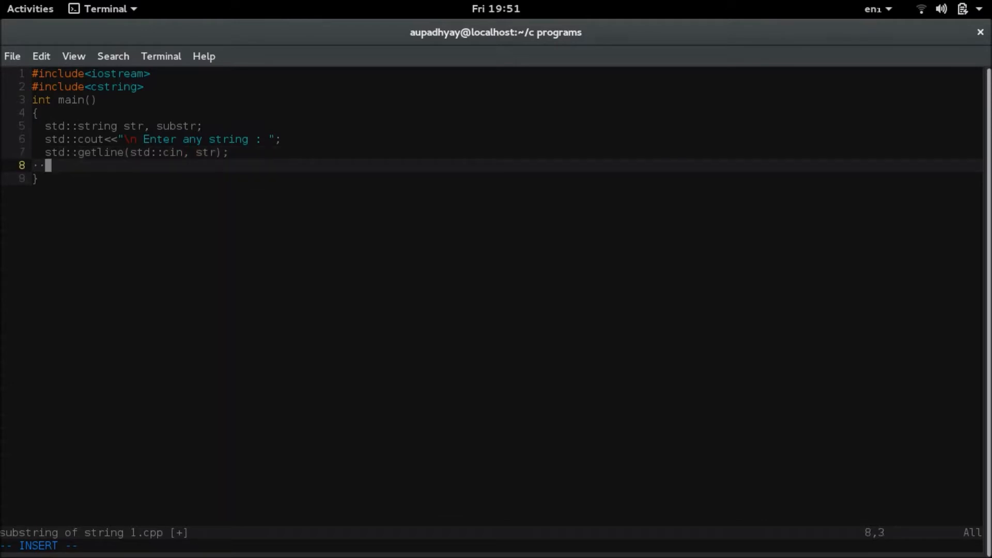
Add a std::cout prompt asking for a possible substring.
{"action": "type", "text": "std"}
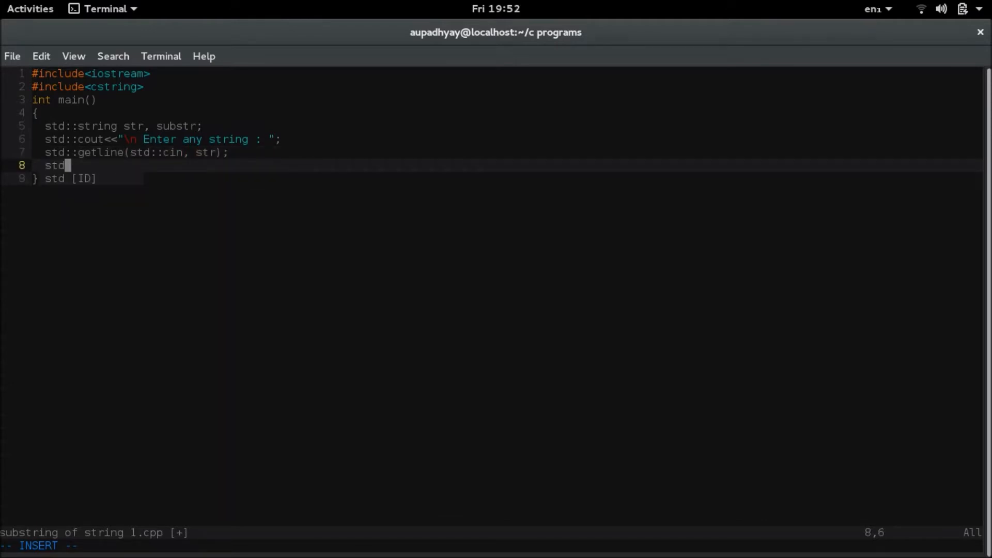
{"action": "type", "text": "::cout<<"}
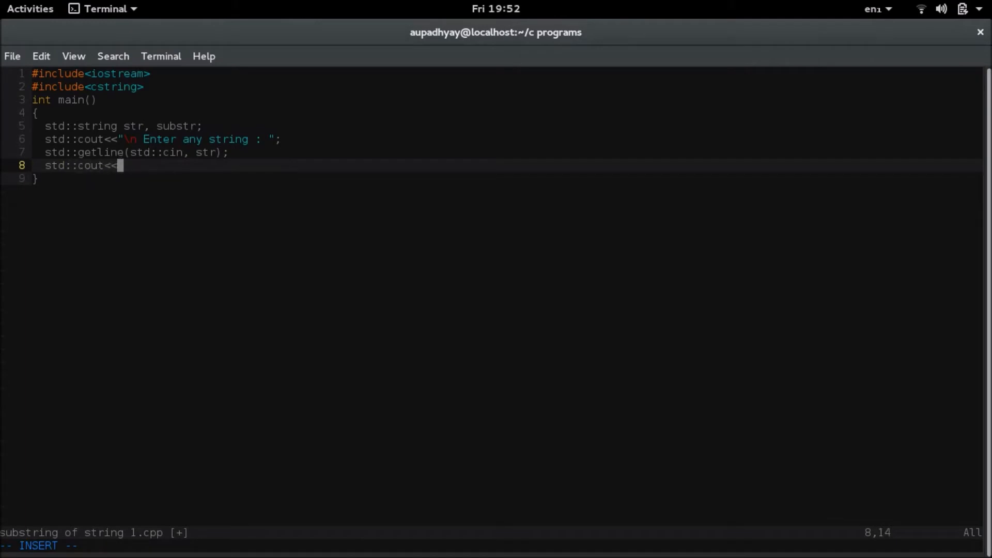
{"action": "type", "text": "\" \""}
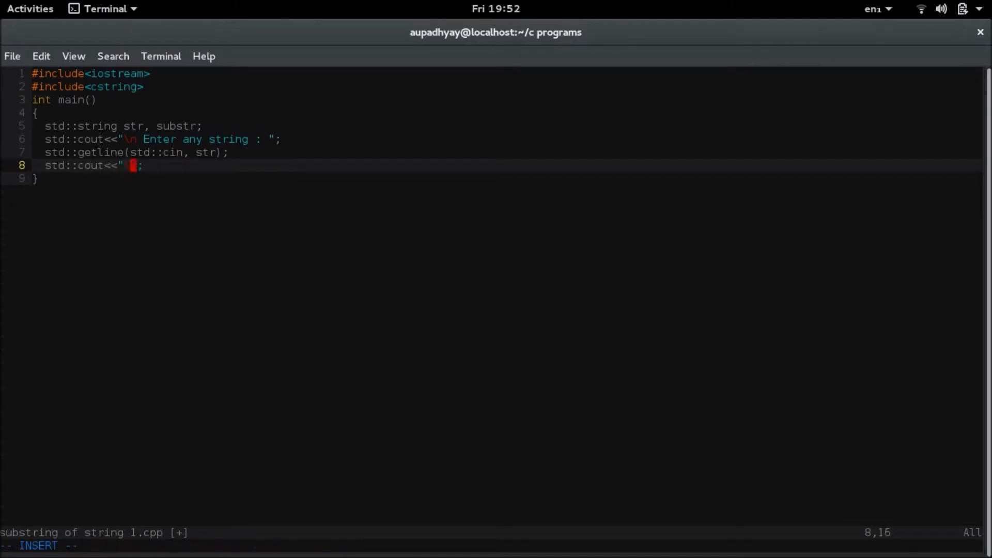
{"action": "type", "text": "\\n"}
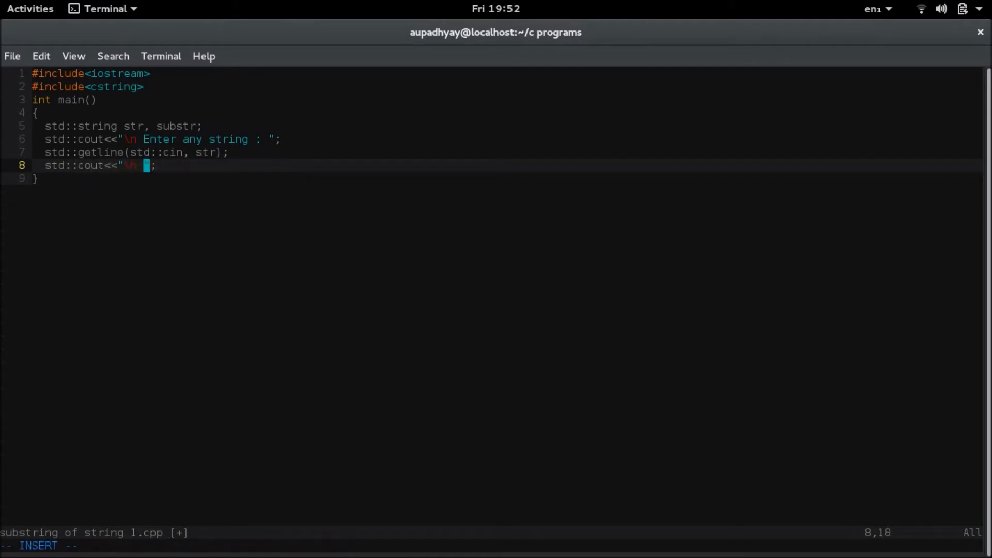
{"action": "type", "text": "E"}
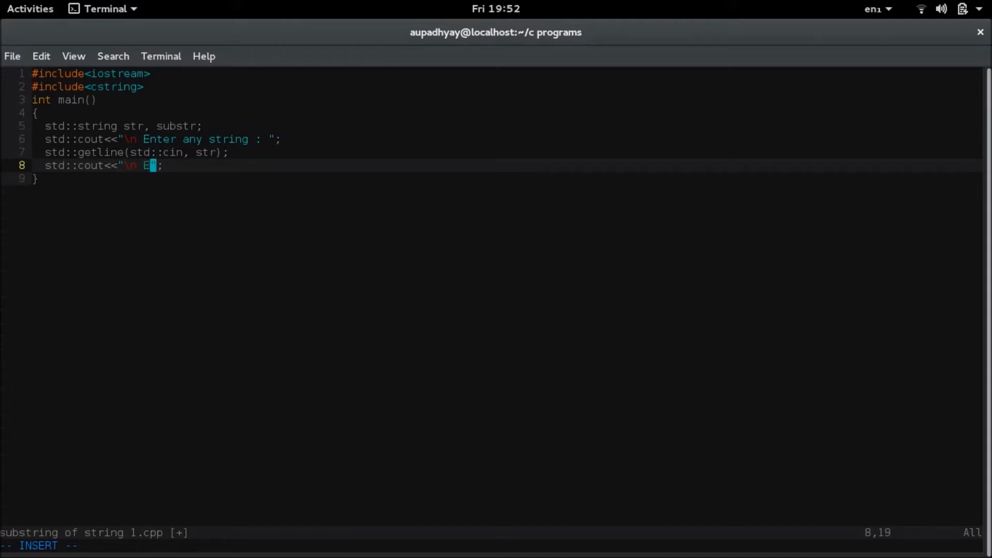
{"action": "type", "text": "nter any possible substring of the string :"}
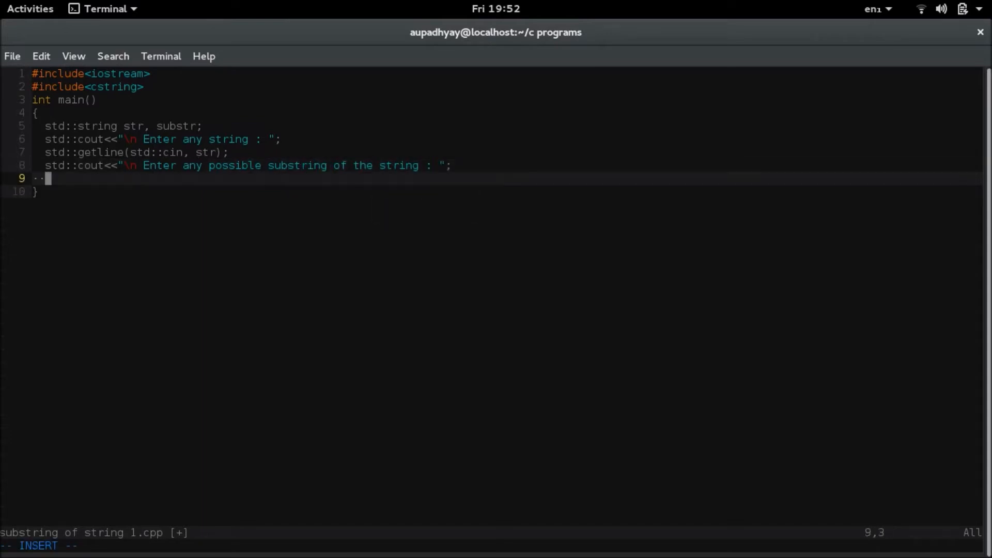
Read the substring into substr with std::getline.
{"action": "type", "text": "std::get"}
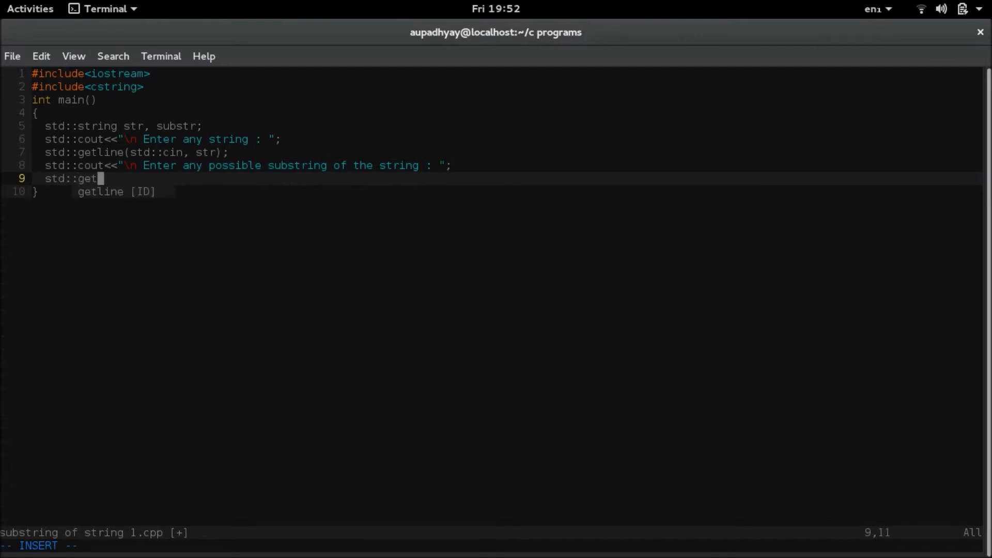
{"action": "type", "text": "line();"}
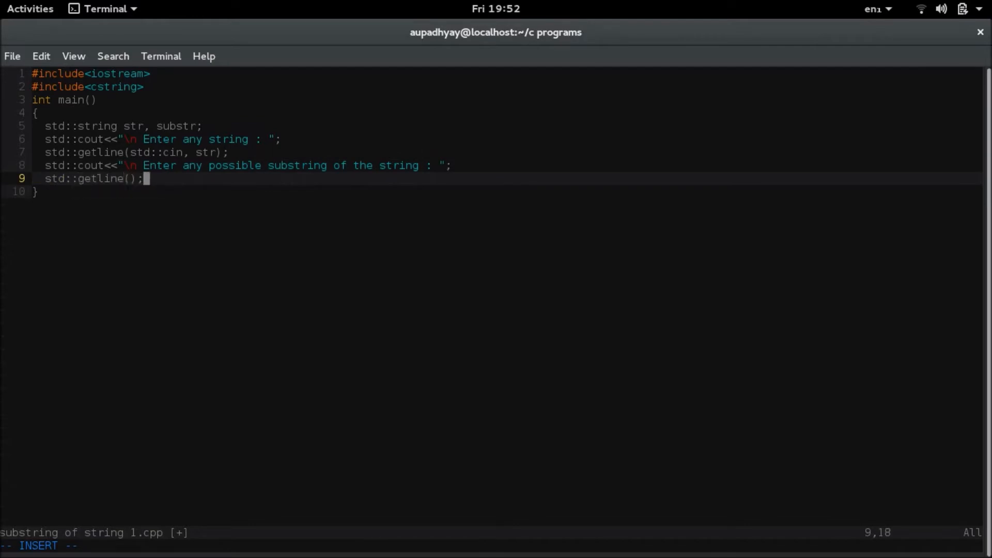
{"action": "type", "text": "std::cin."}
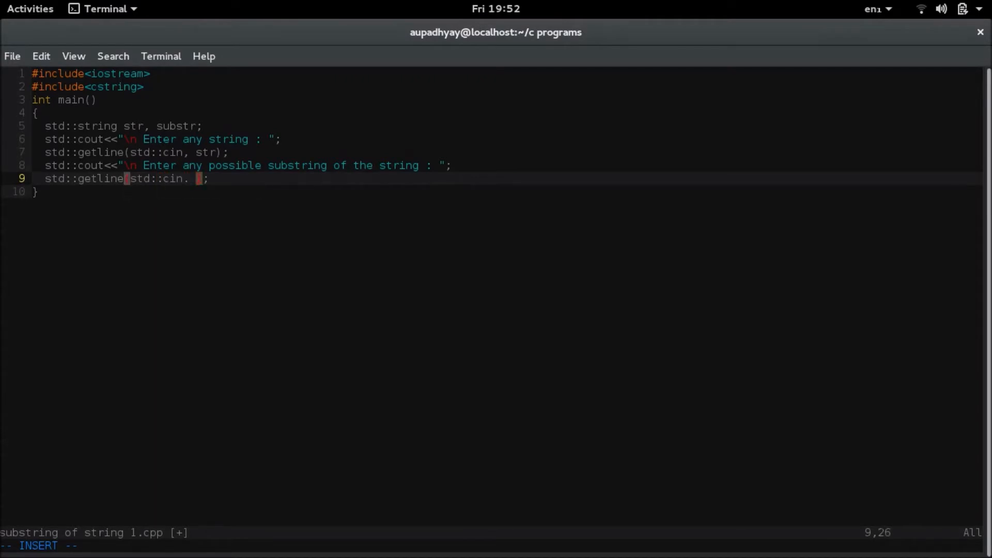
{"action": "type", "text": "substr"}
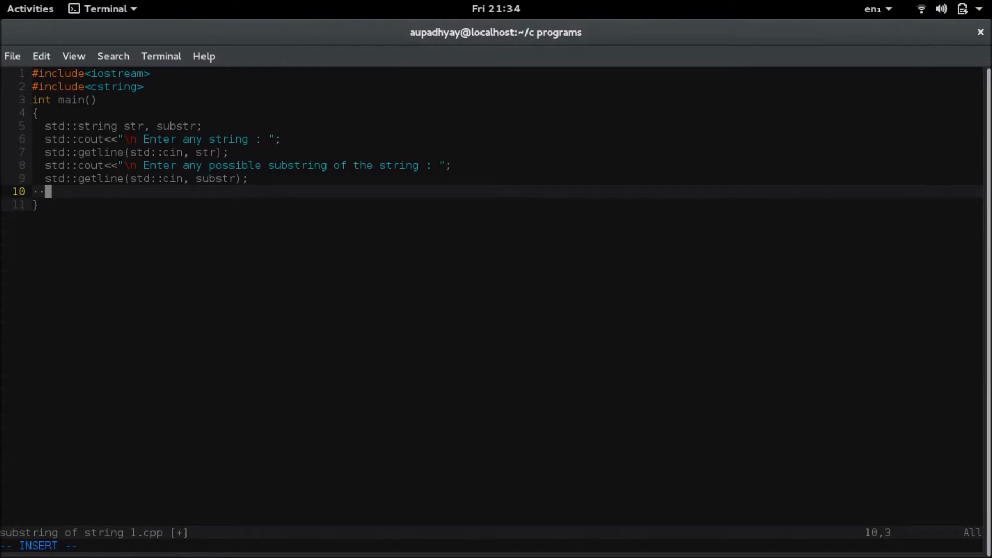
Write std::size_t position = str.find(substr); on line 10.
{"action": "type", "text": "std::"}
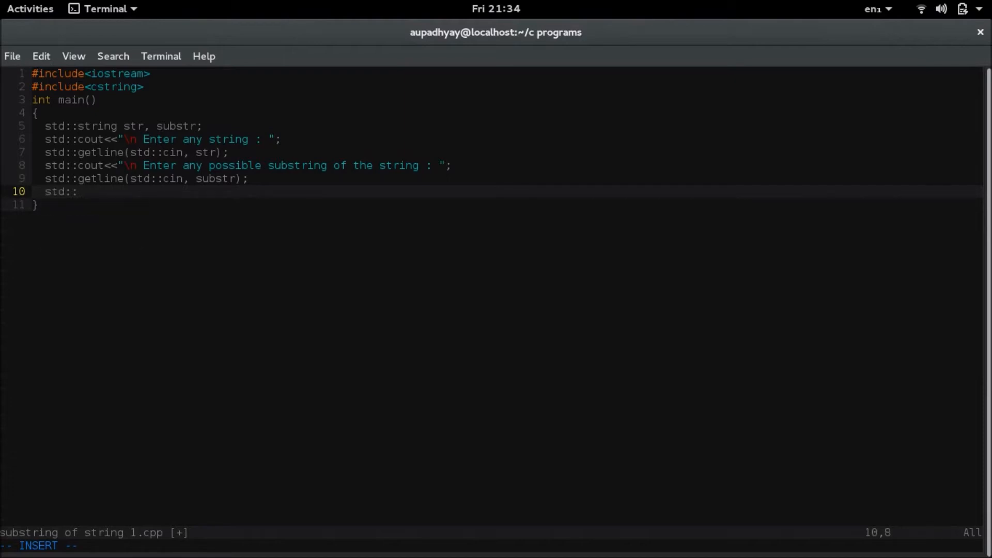
{"action": "type", "text": "siz"}
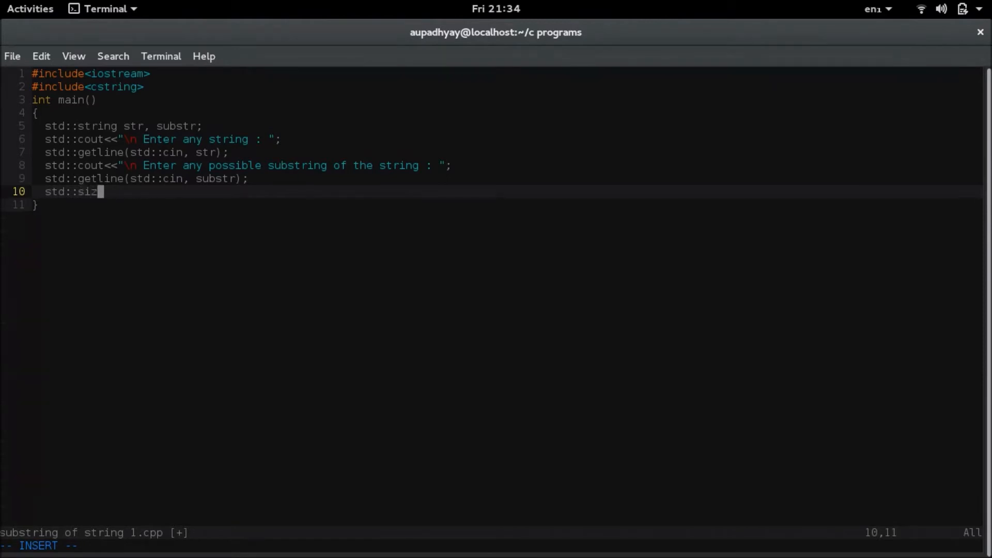
{"action": "type", "text": "e_t"}
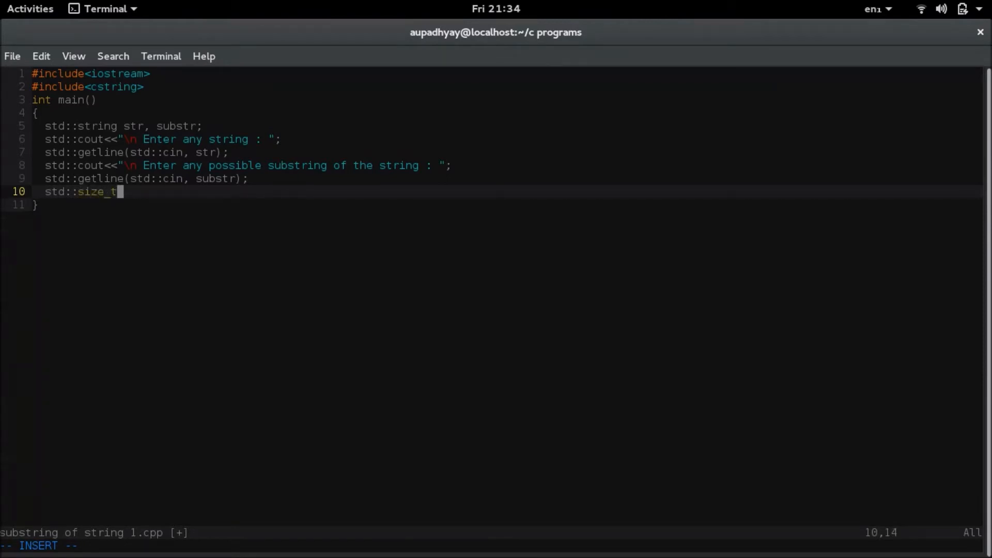
{"action": "type", "text": "p"}
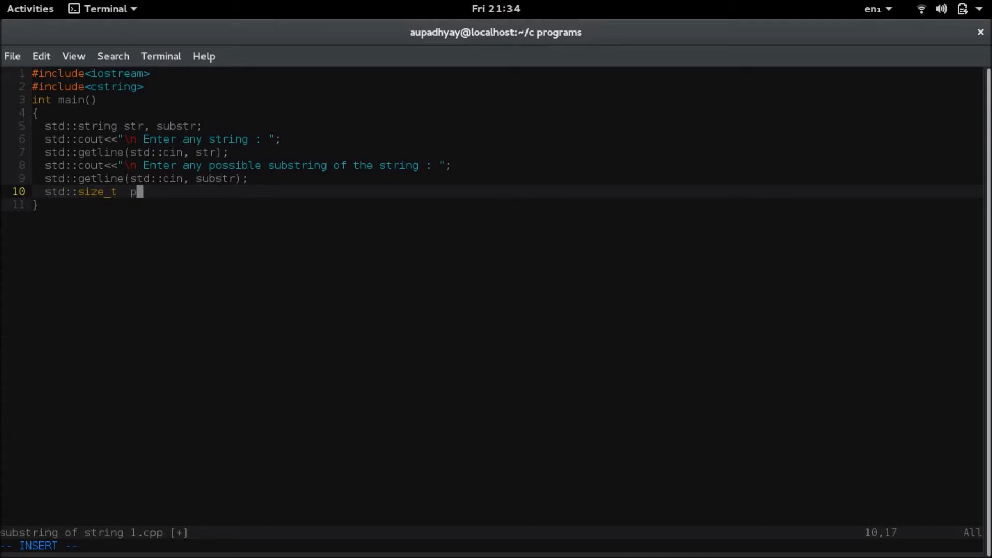
{"action": "type", "text": "osition"}
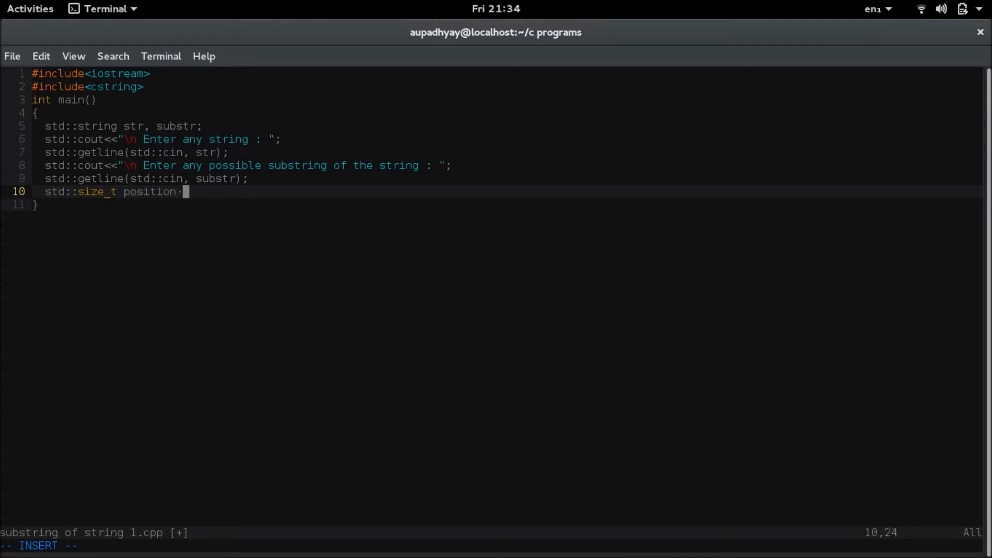
{"action": "type", "text": "="}
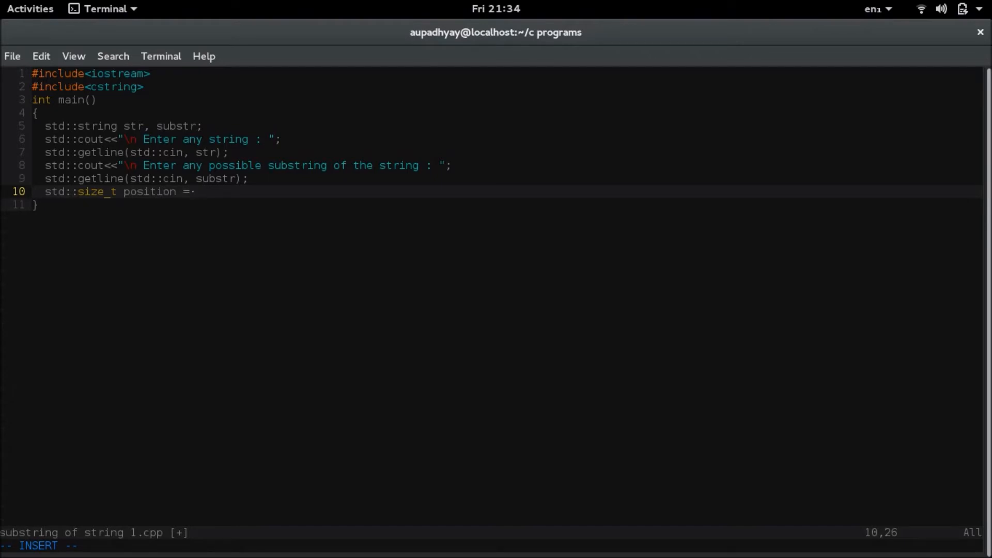
{"action": "type", "text": "str"}
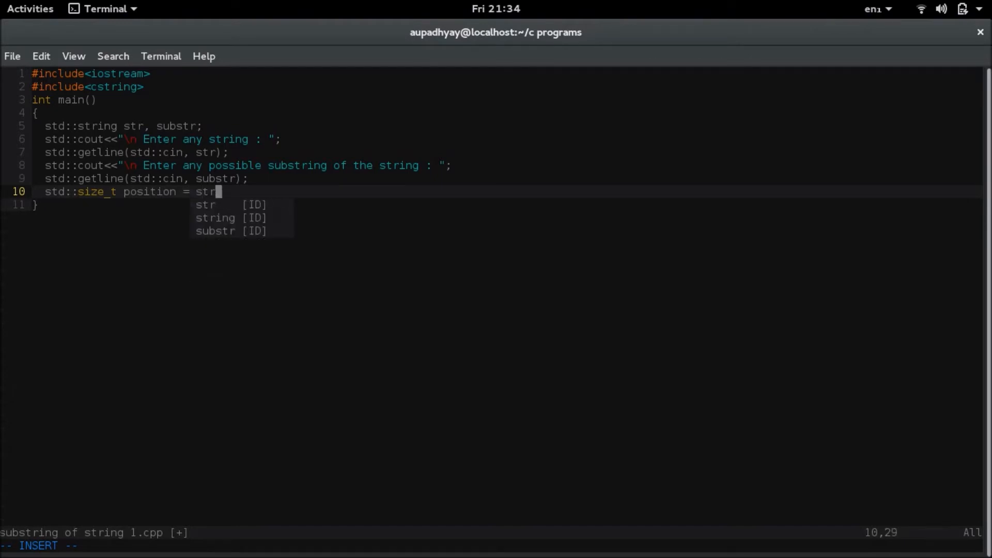
{"action": "type", "text": ".find"}
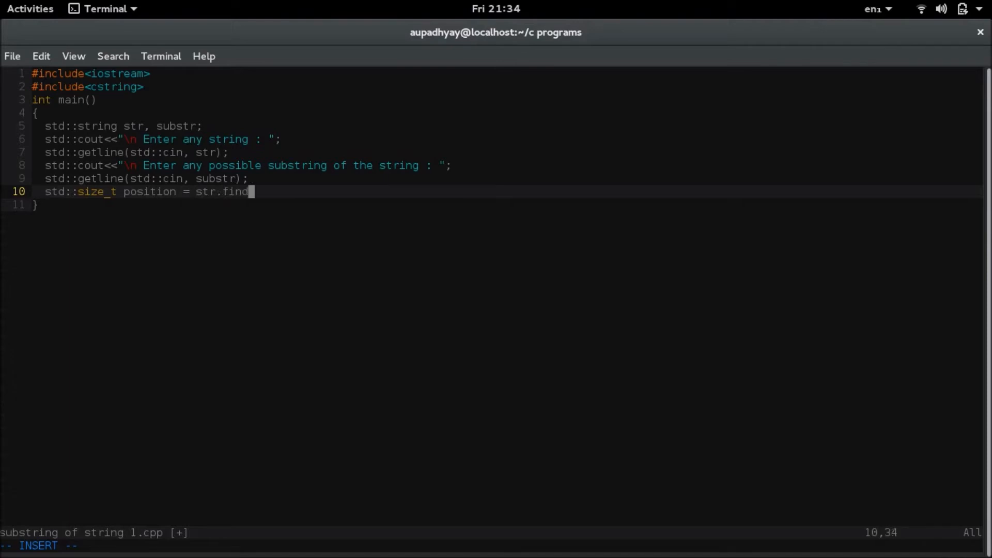
{"action": "type", "text": "();"}
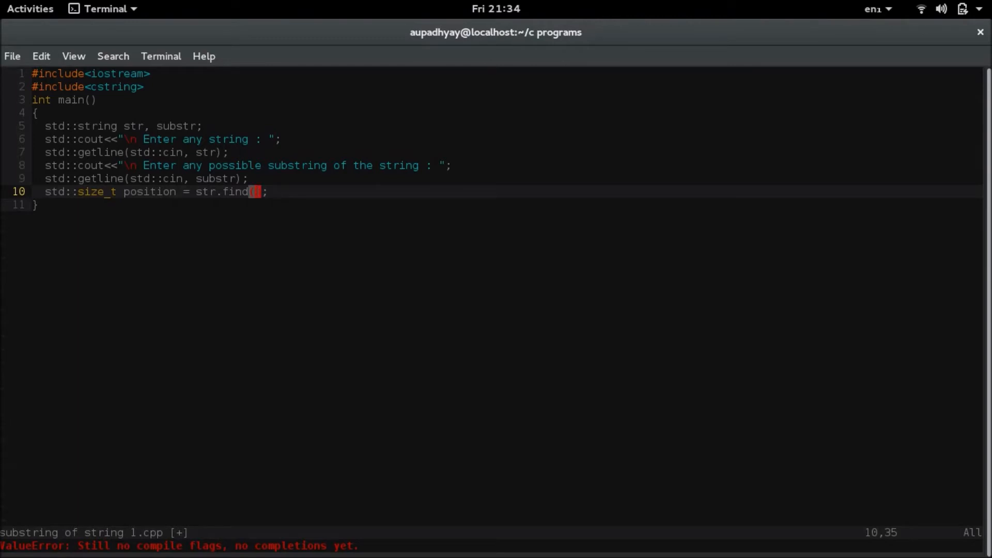
{"action": "key", "text": "i"}
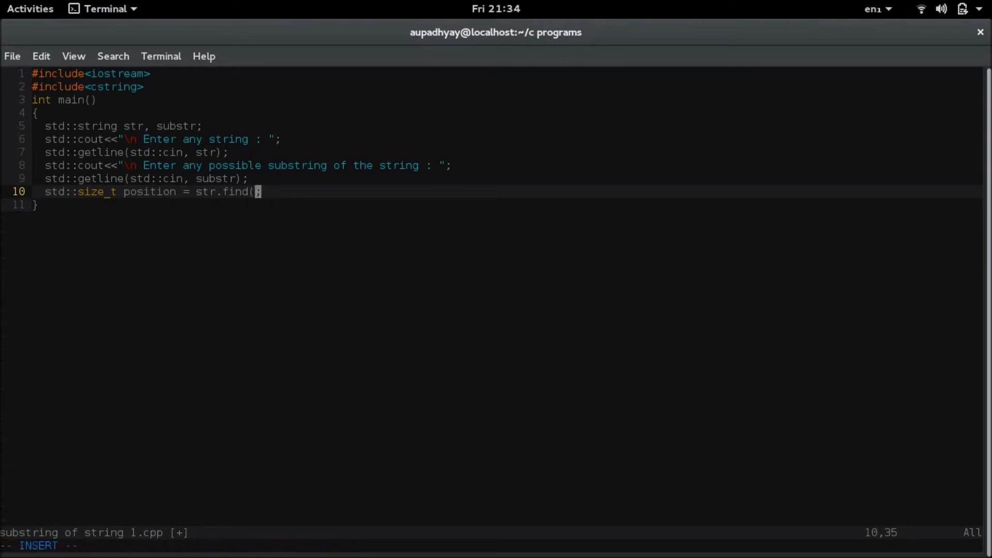
{"action": "type", "text": "substr)"}
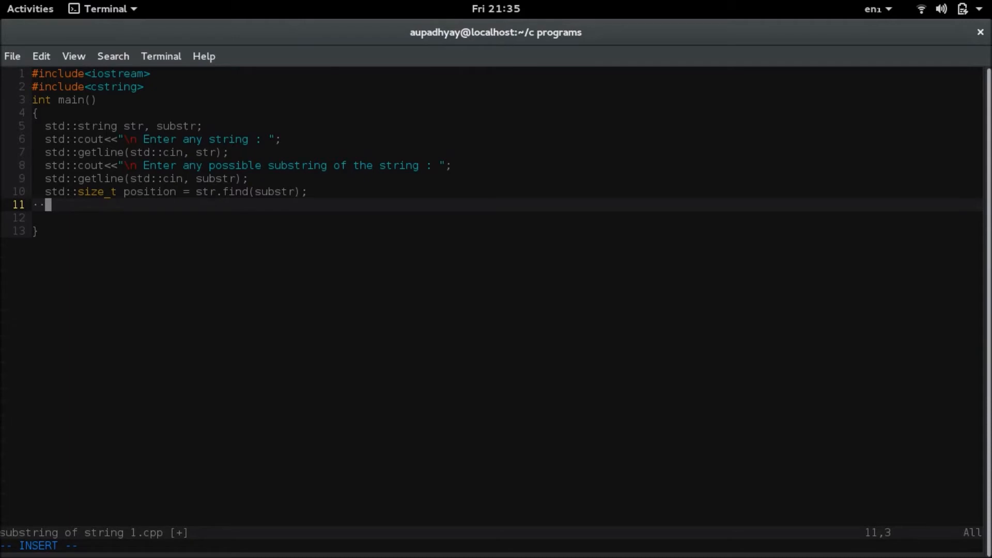
Write if(position != std::string::npos) on line 11 and start a trailing comment.
{"action": "type", "text": "if()"}
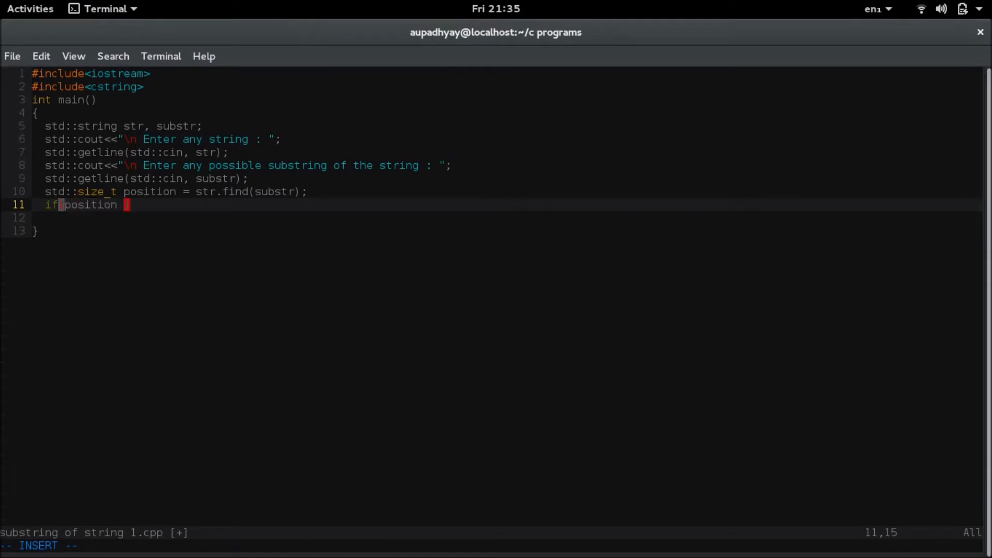
{"action": "type", "text": "~"}
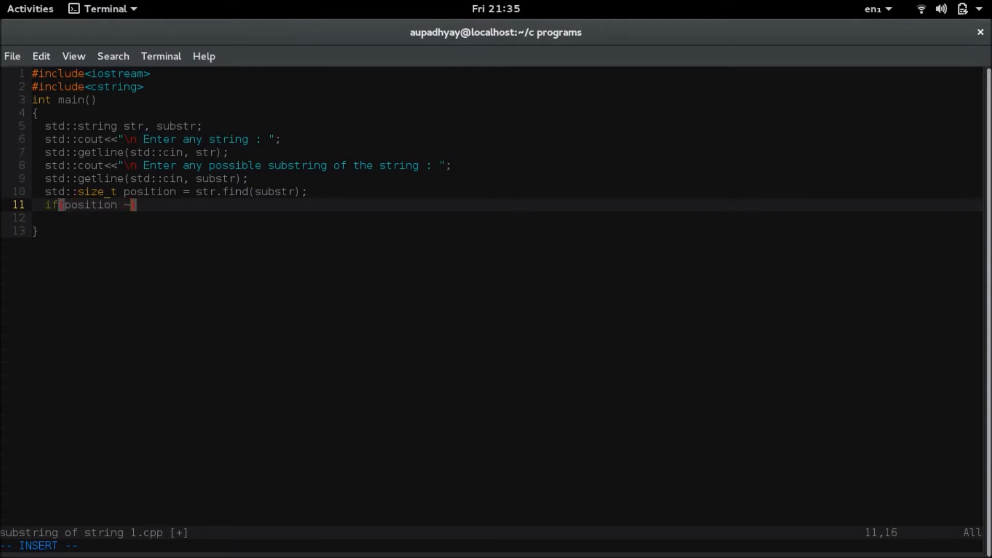
{"action": "type", "text": "!"}
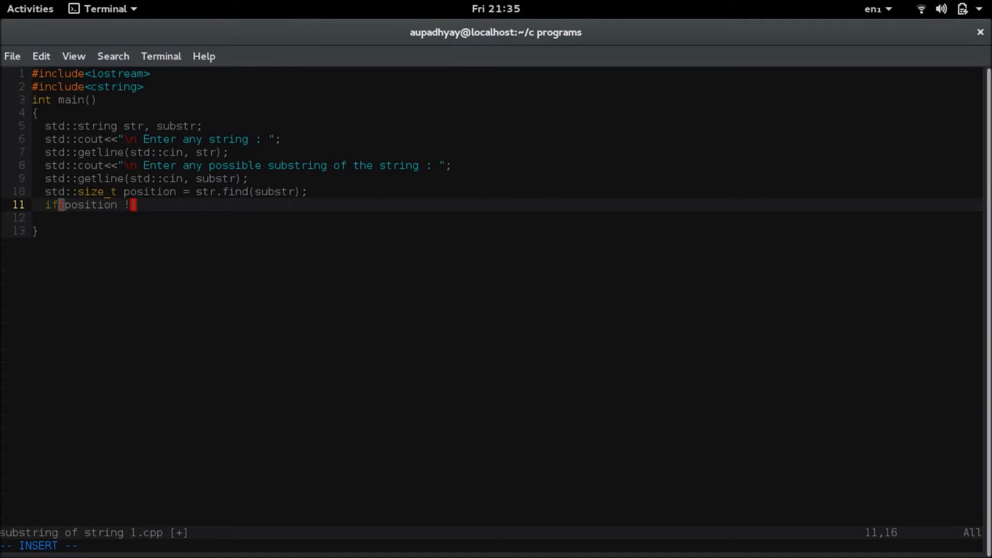
{"action": "type", "text": "= -1"}
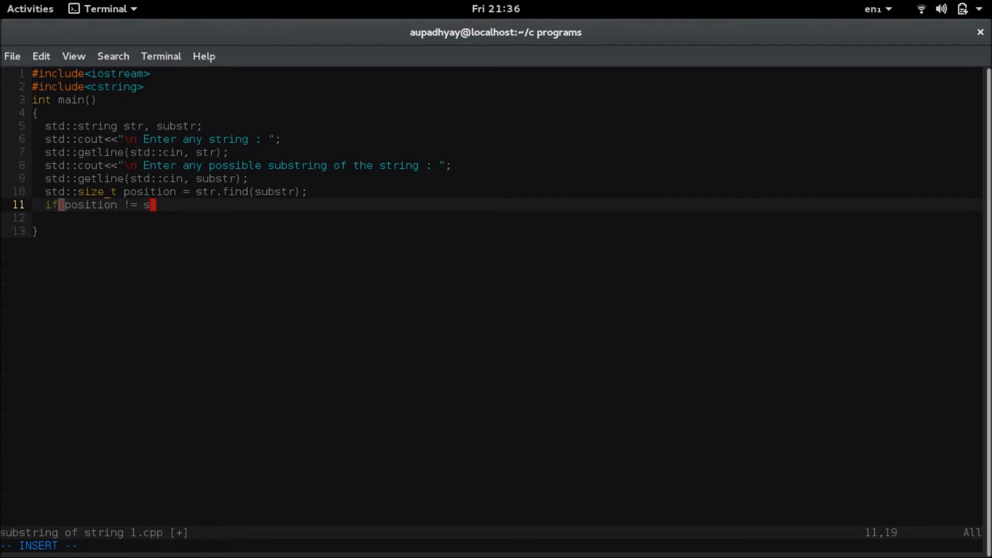
{"action": "type", "text": "td::string::"}
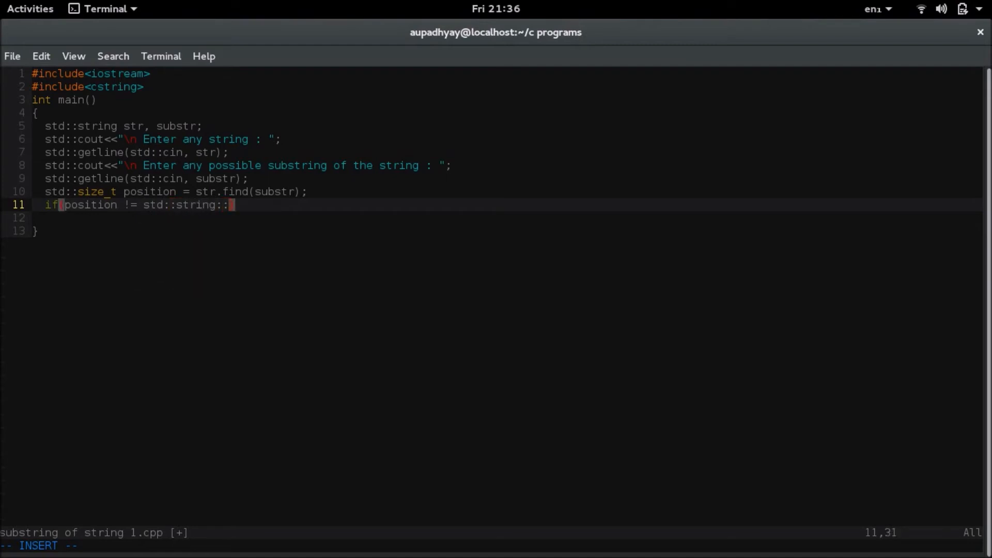
{"action": "type", "text": "npos"}
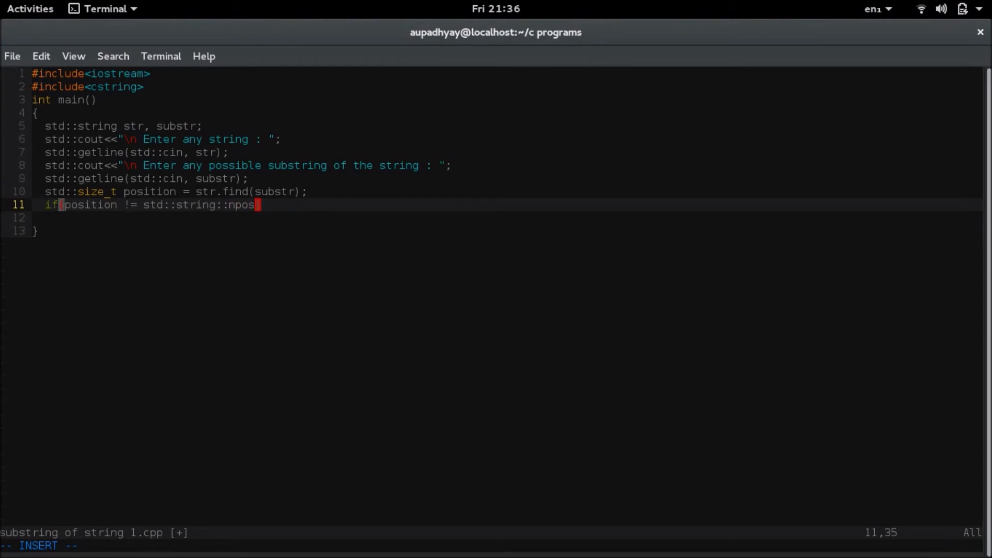
{"action": "type", "text": "i) //"}
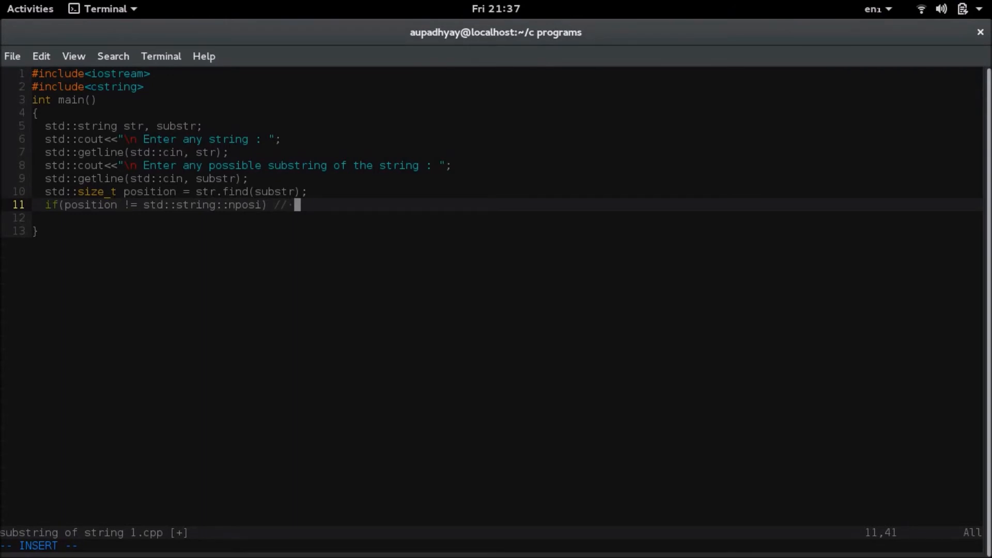
Complete the comment as '// static const size_type npos = -1;'.
{"action": "type", "text": "static const size"}
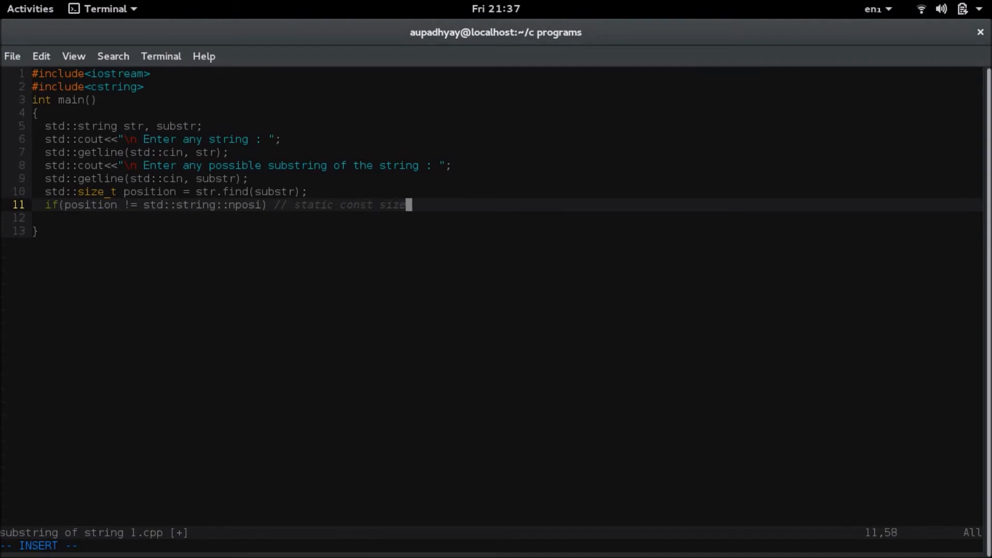
{"action": "type", "text": "_type"}
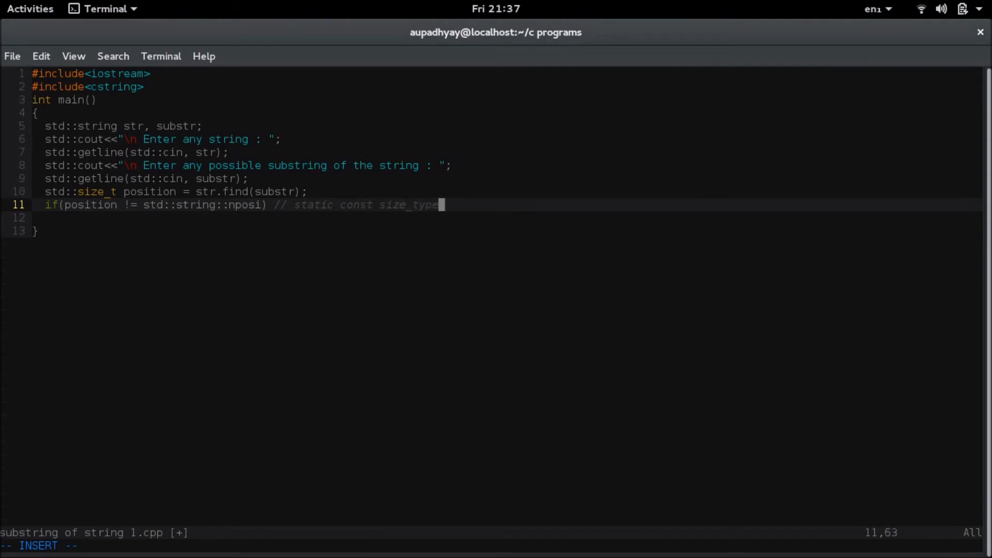
{"action": "type", "text": "npos = 0"}
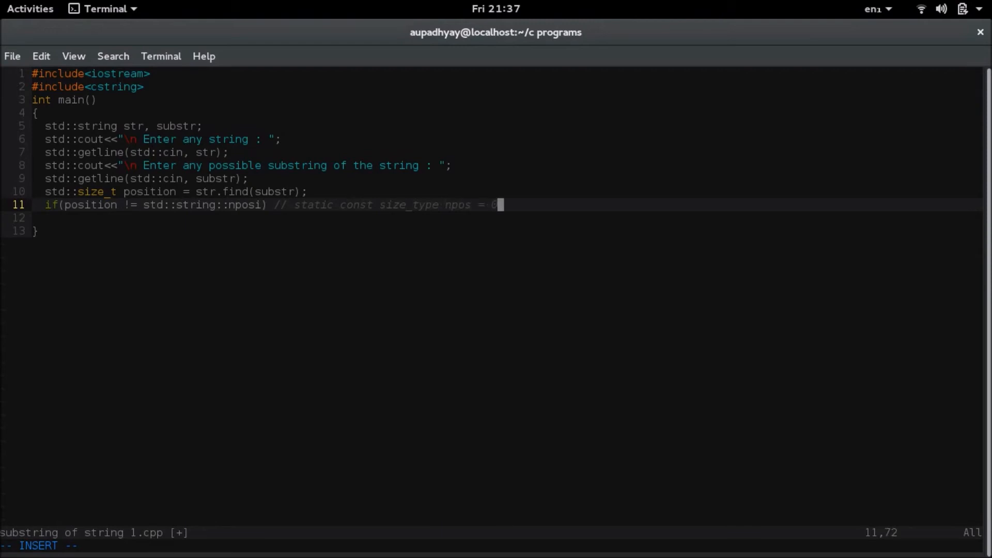
{"action": "type", "text": "-1"}
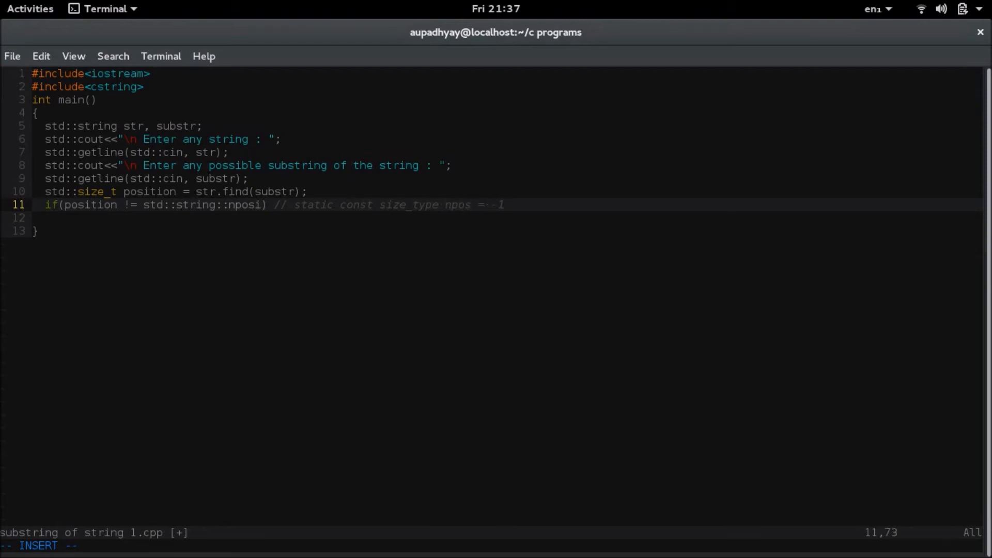
{"action": "type", "text": ";"}
{"action": "type", "text": "std::cout<<\"The '\"<<substr<<\"' is \";"}
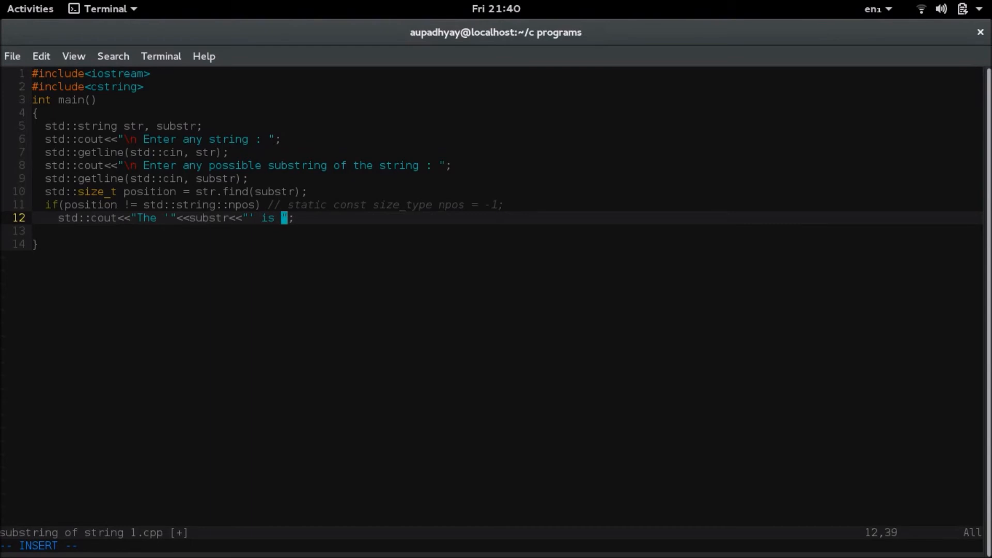
Print the substring's found position using cout with std::endl.
{"action": "type", "text": "found at"}
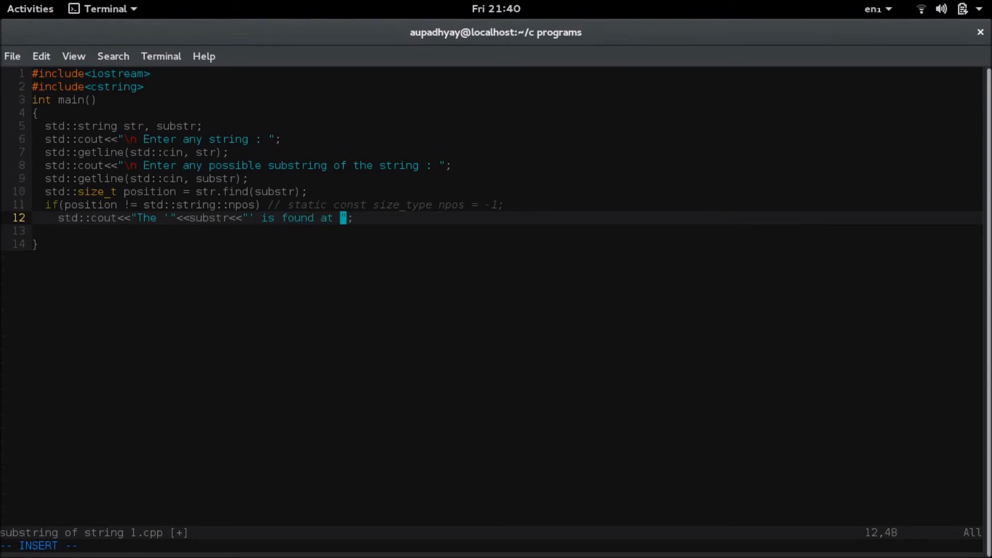
{"action": "type", "text": "poision"}
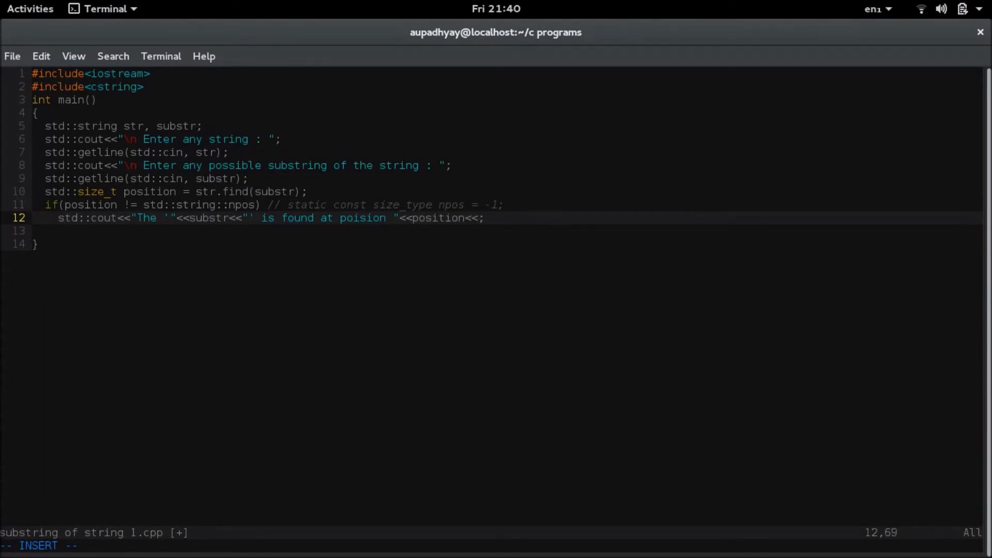
{"action": "type", "text": "std::e"}
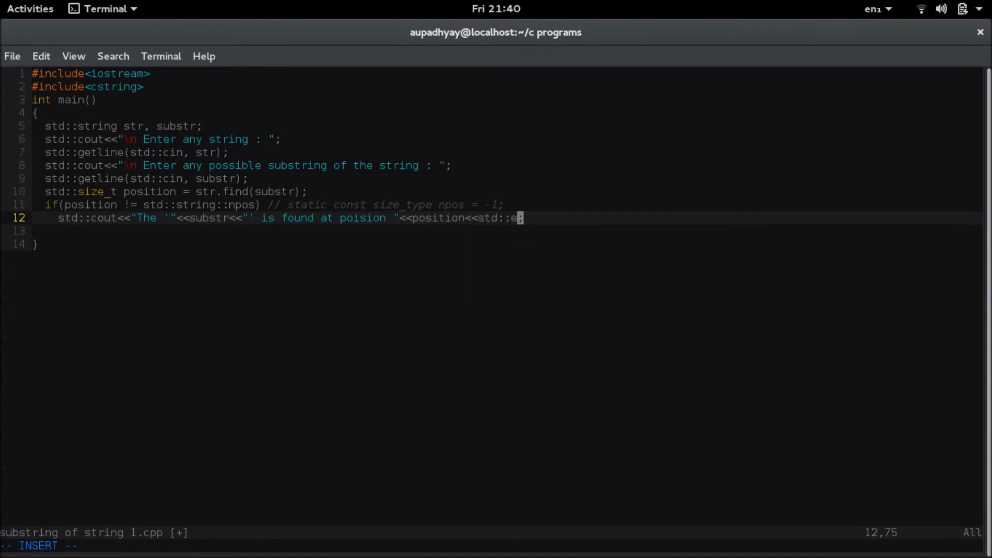
{"action": "type", "text": "ndl"}
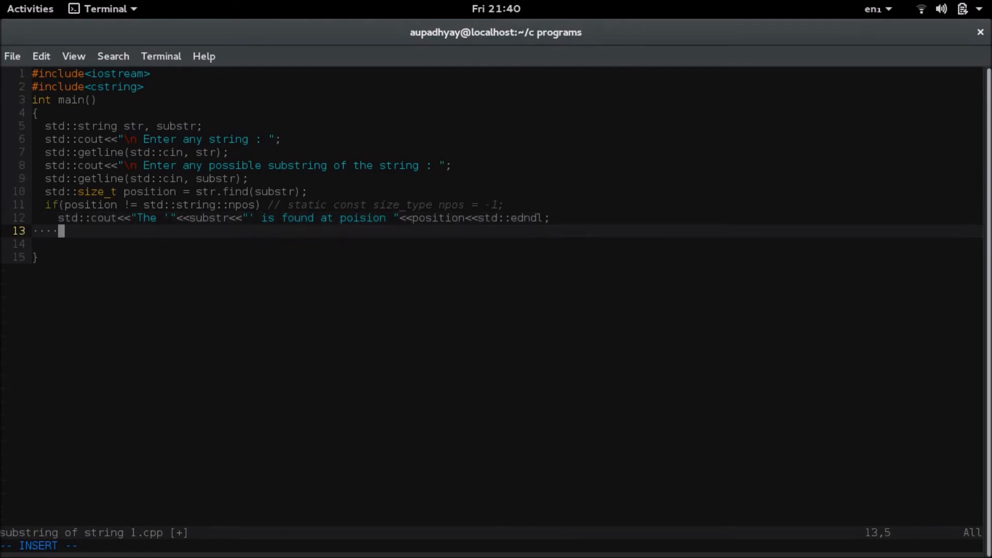
Add an else printing "The substring you entered wan't found", then return 0;.
{"action": "type", "text": "else"}
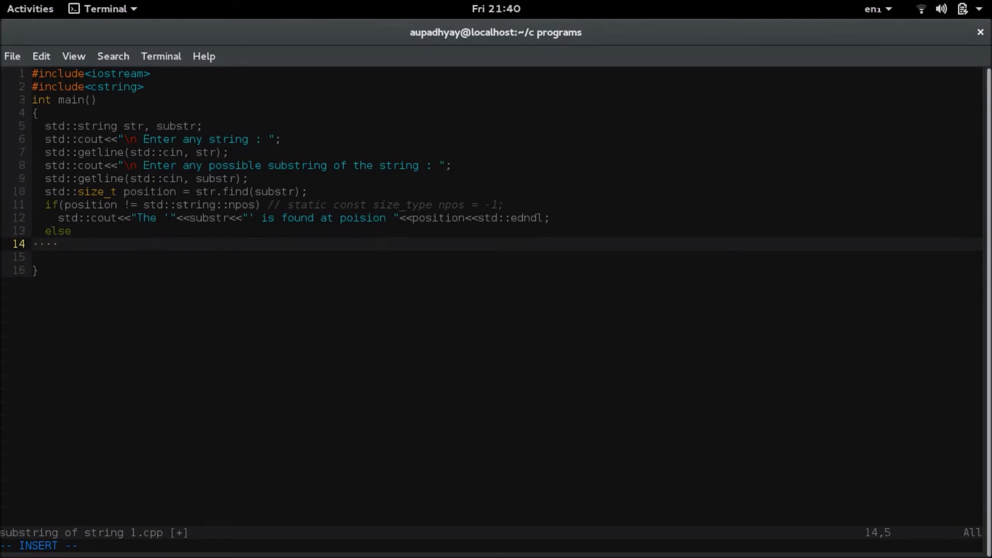
{"action": "type", "text": "std::cout<<"}
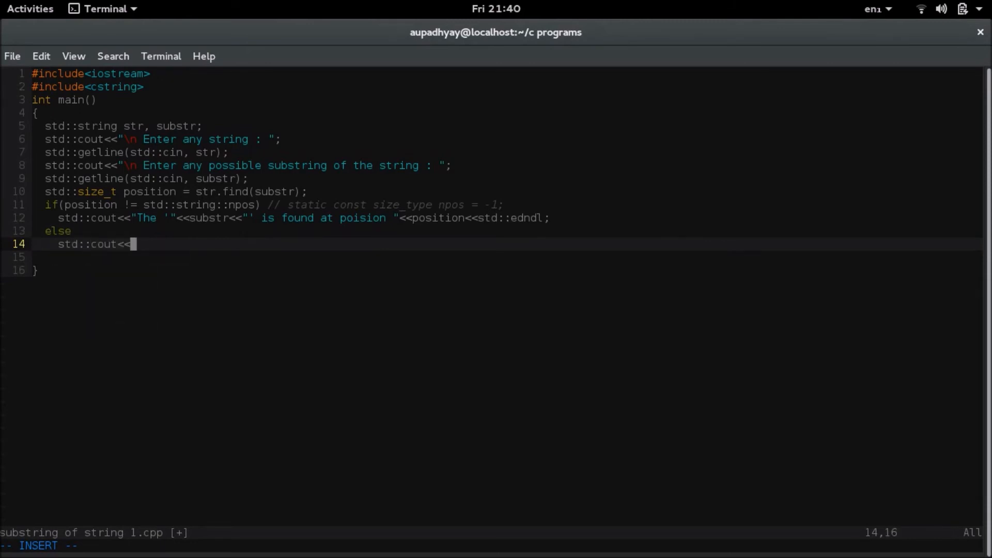
{"action": "type", "text": "\"\";"}
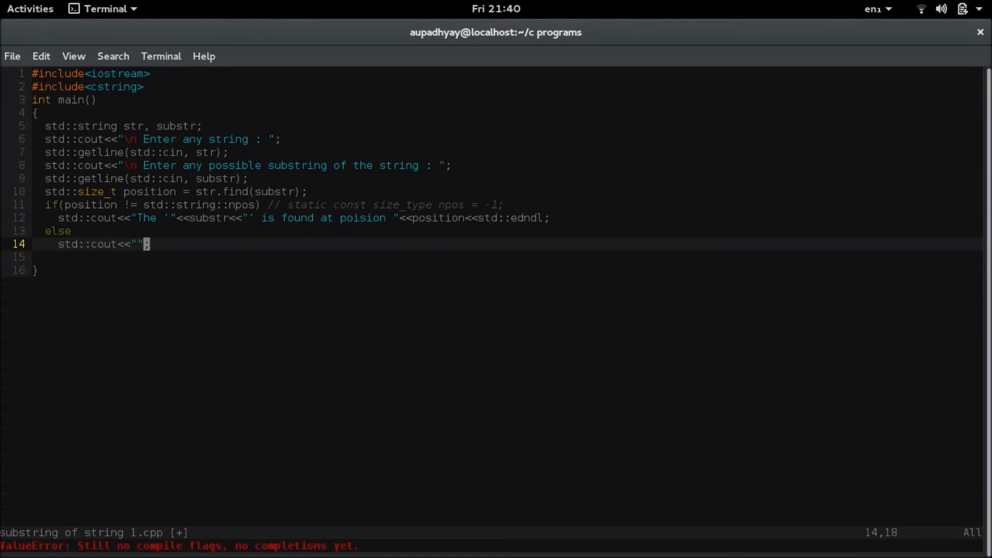
{"action": "key", "text": "Return"}
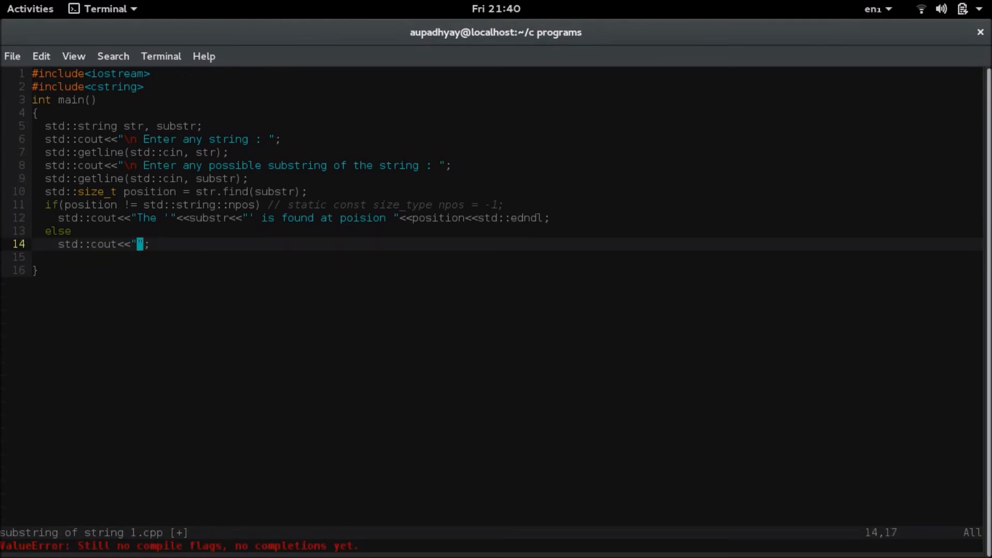
{"action": "type", "text": "\\n The su"}
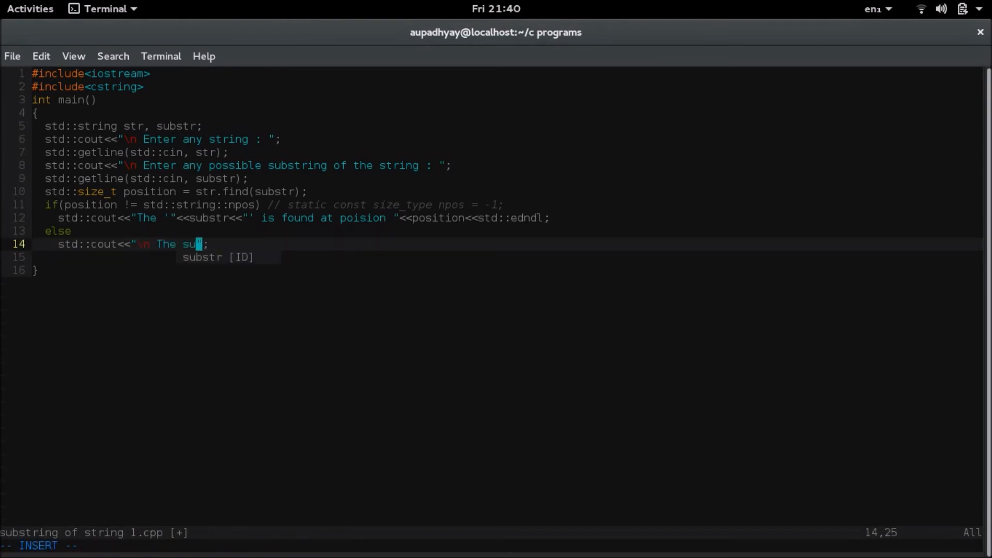
{"action": "type", "text": "bstring you ent"}
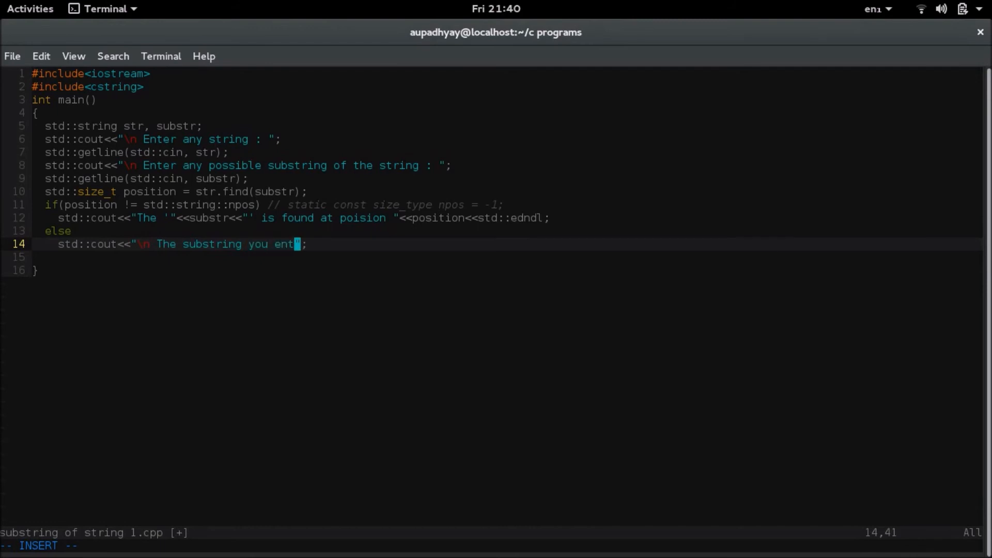
{"action": "type", "text": "ered wan't"}
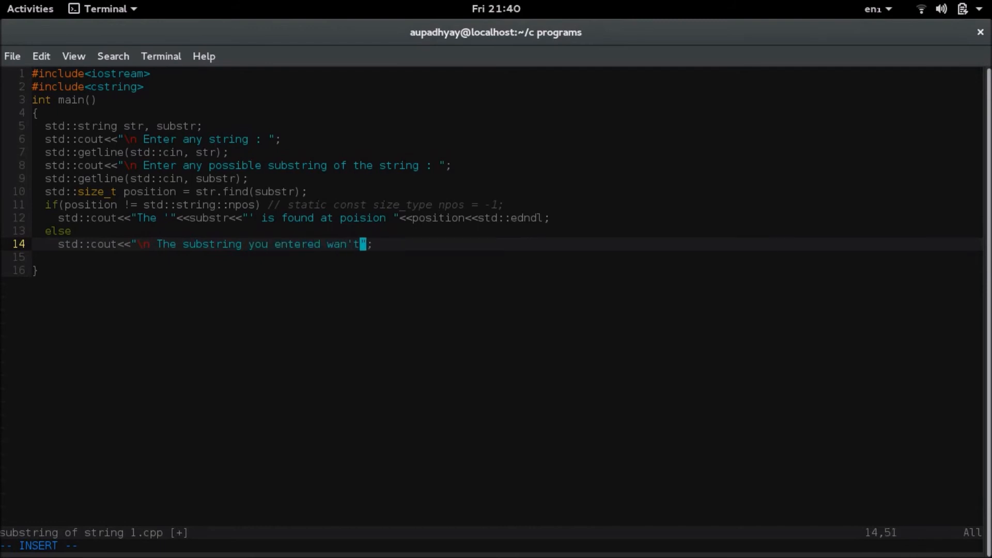
{"action": "type", "text": "found :"}
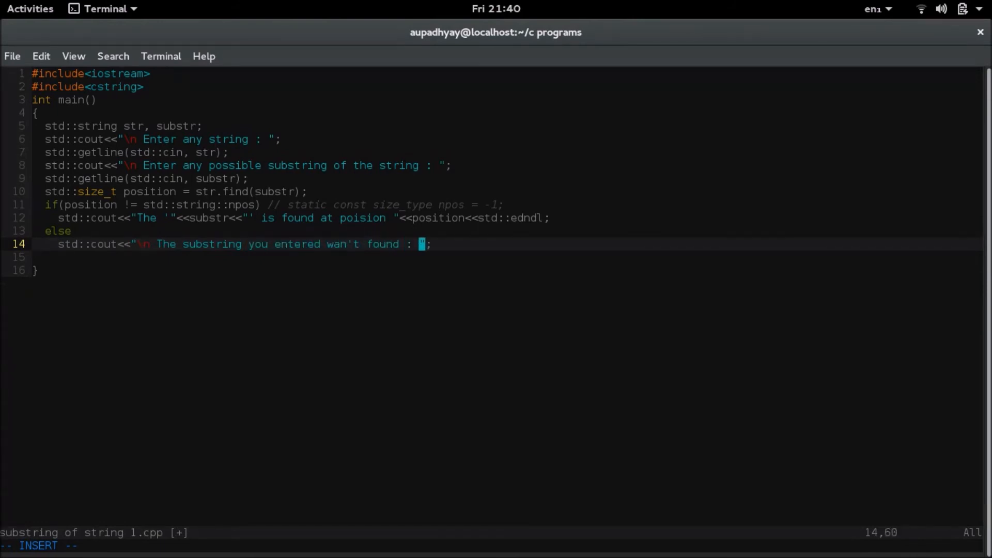
{"action": "key", "text": "Return"}
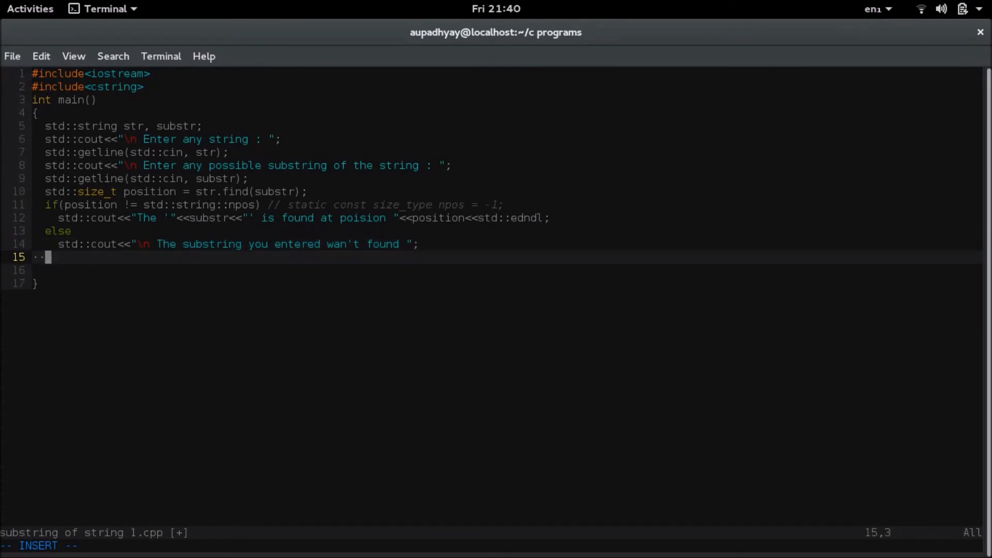
{"action": "type", "text": "return 0"}
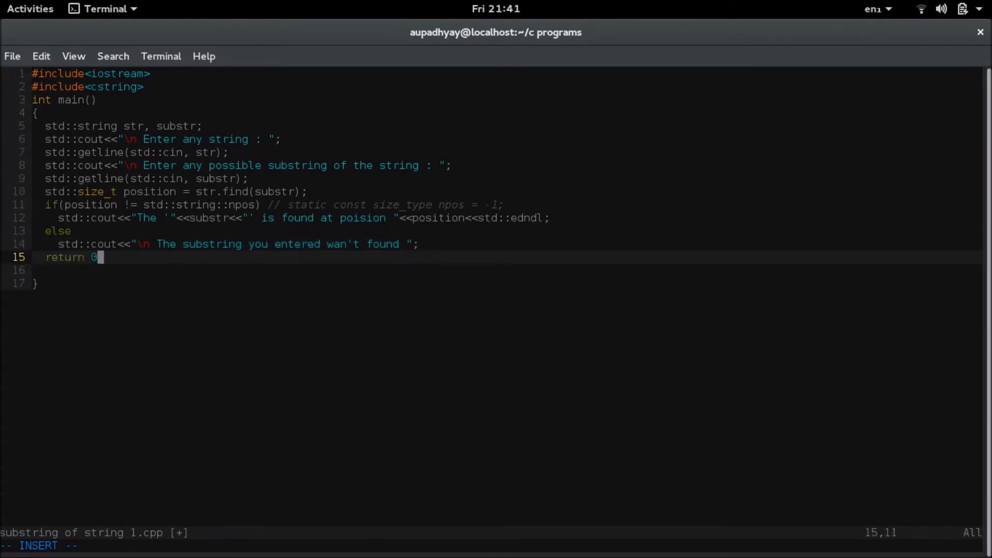
{"action": "type", "text": ";"}
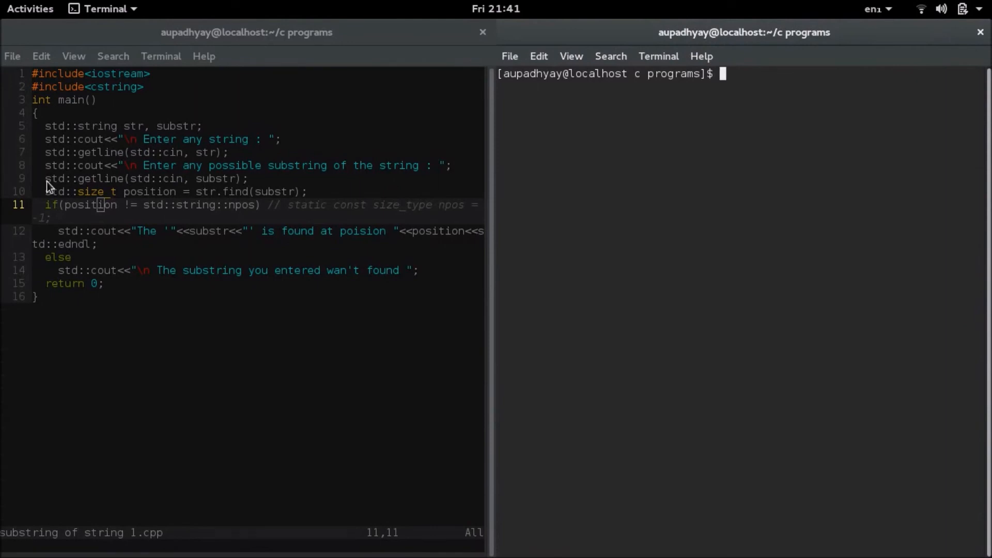
Compile substring of string 1.cpp with g++ and go to the misspelled endl on line 12.
{"action": "type", "text": "g++"}
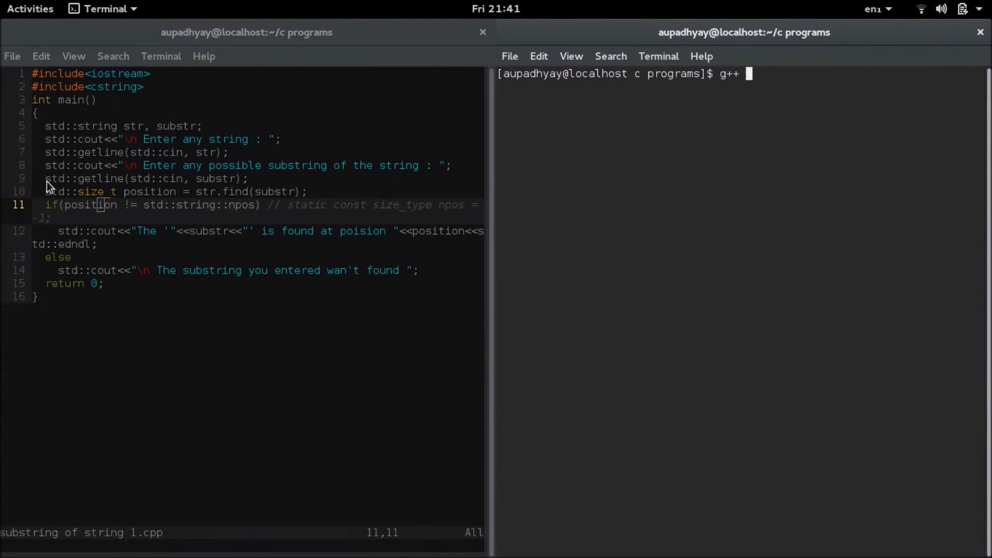
{"action": "type", "text": "substring\\ of\\ string\\ 1.cpp"}
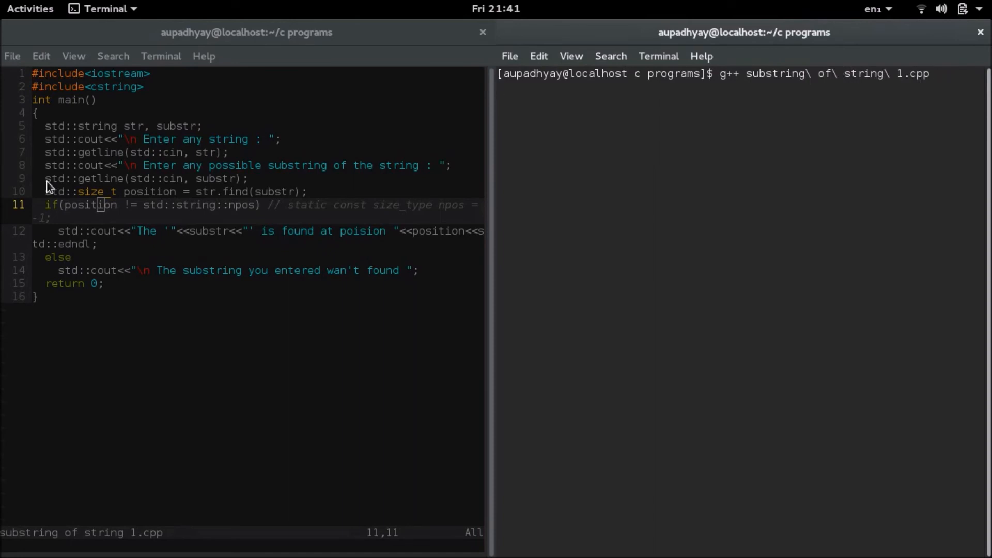
{"action": "key", "text": "Return"}
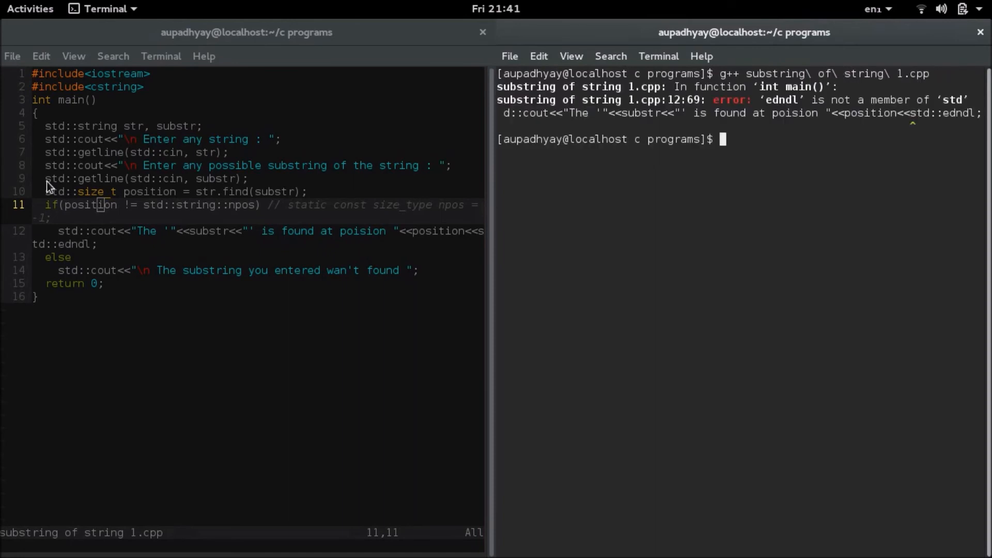
{"action": "mouse_move", "coordinate": [184, 236]}
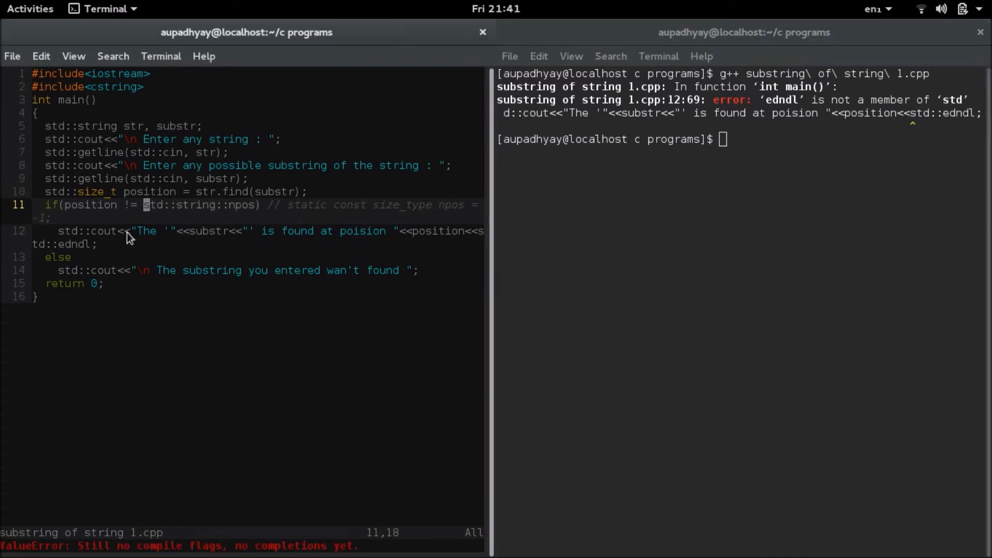
{"action": "left_click", "coordinate": [79, 266]}
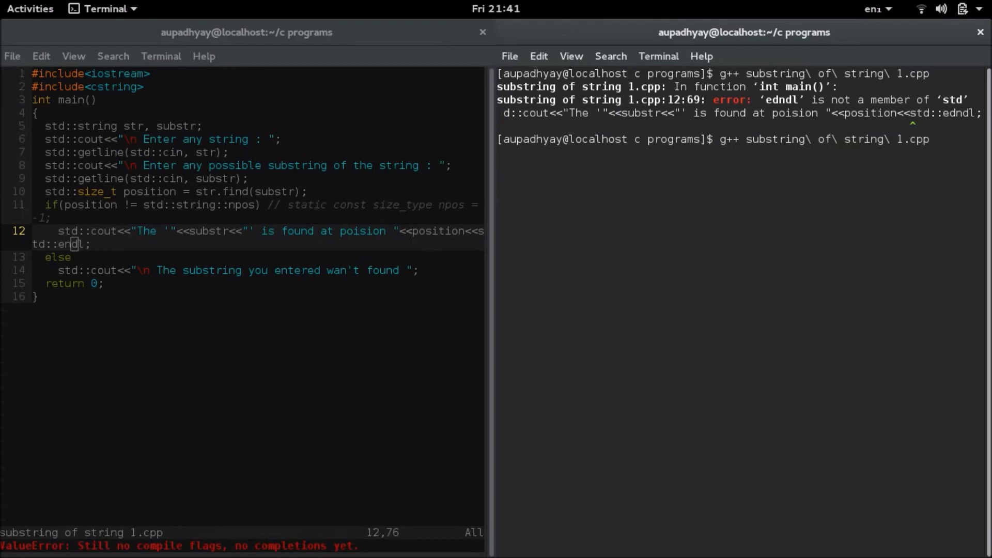
Run ./a.out, entering 'Infinity Fraction' as the string and 'Fraction' as the substring.
{"action": "type", "text": "./a"}
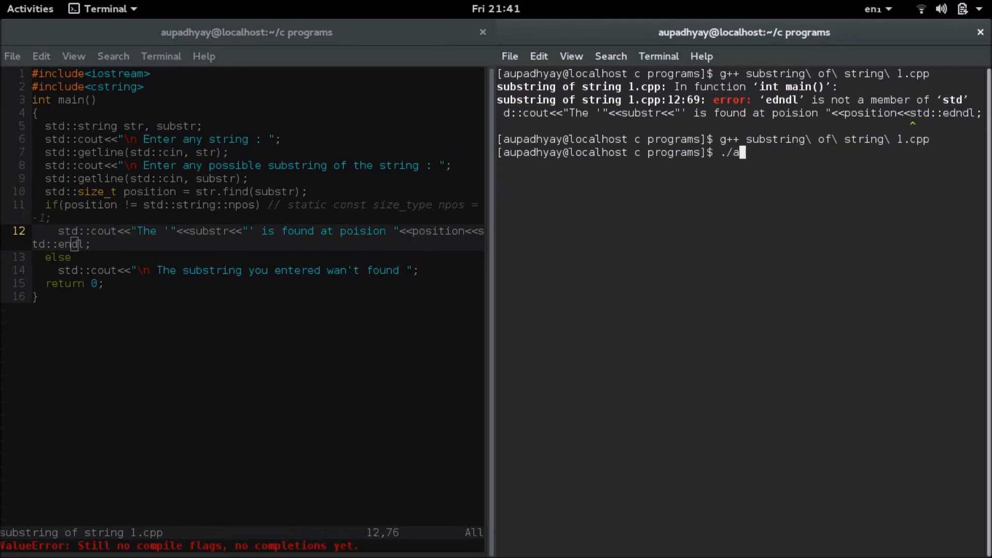
{"action": "key", "text": "Return"}
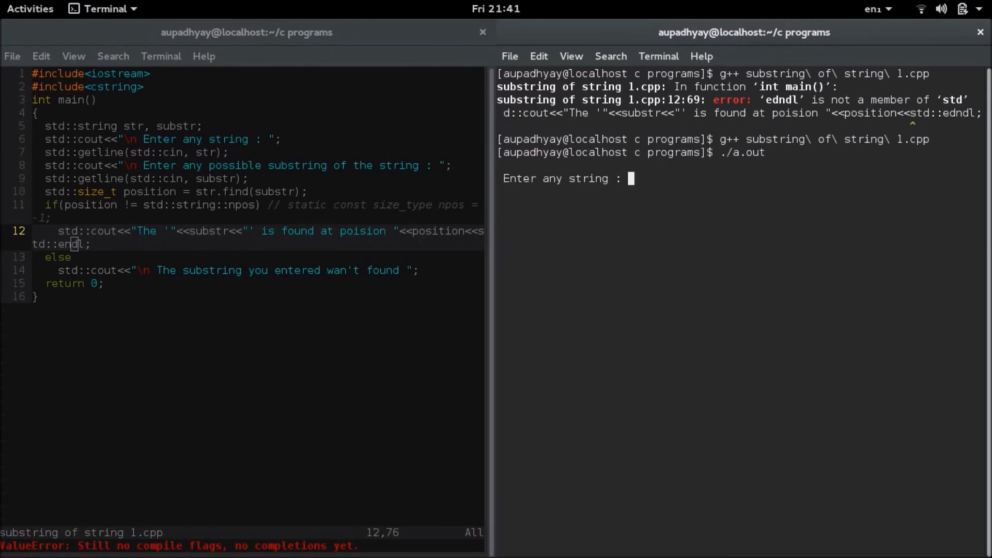
{"action": "type", "text": "Indif"}
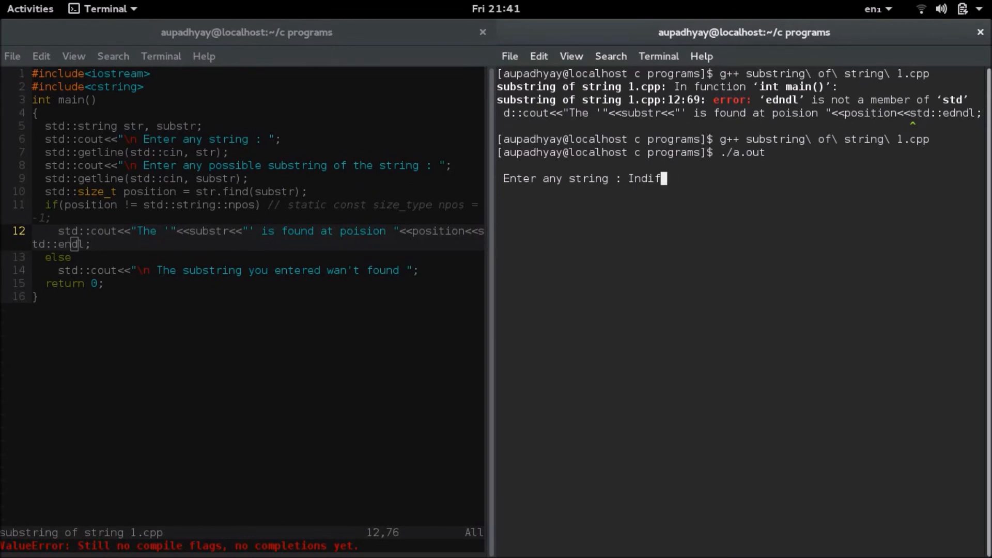
{"action": "type", "text": "nity"}
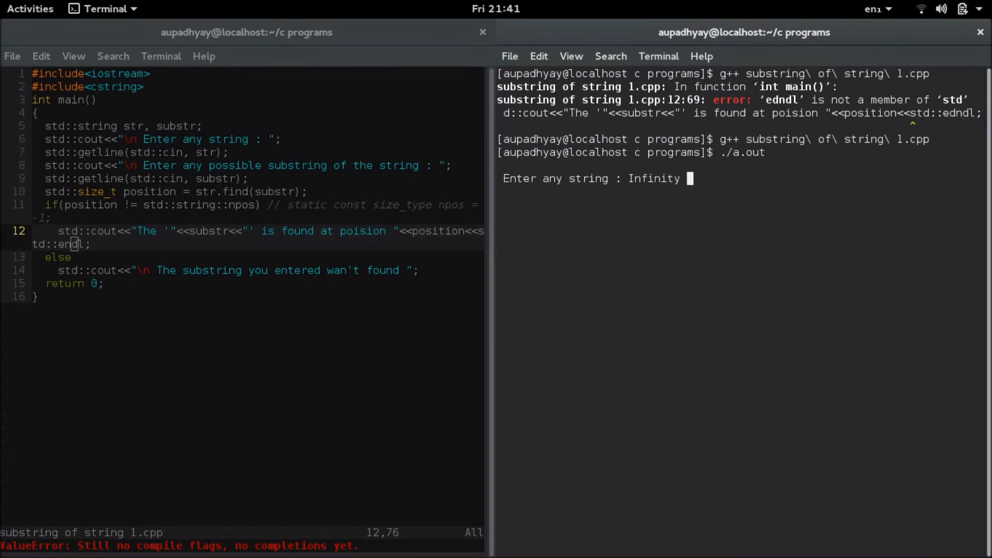
{"action": "type", "text": "Fr"}
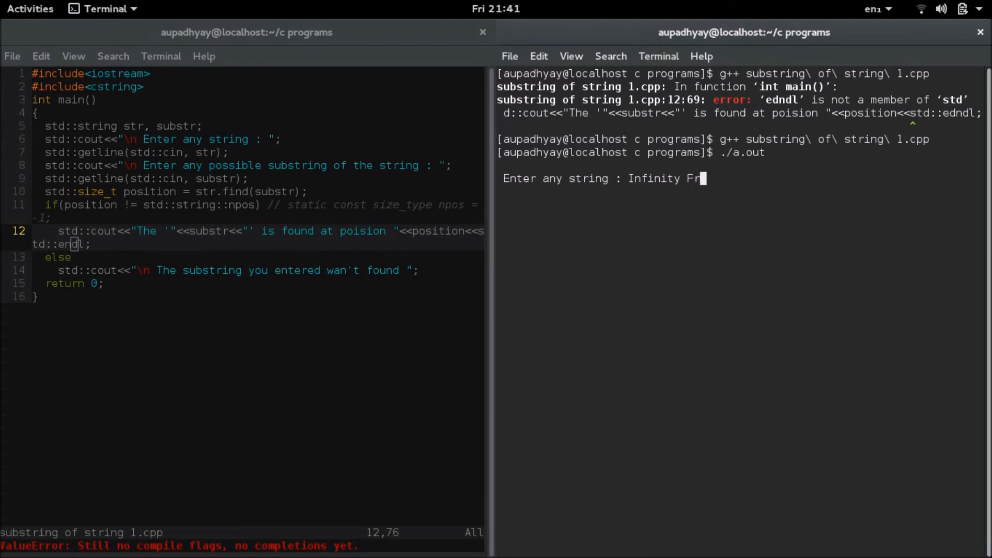
{"action": "key", "text": "Return"}
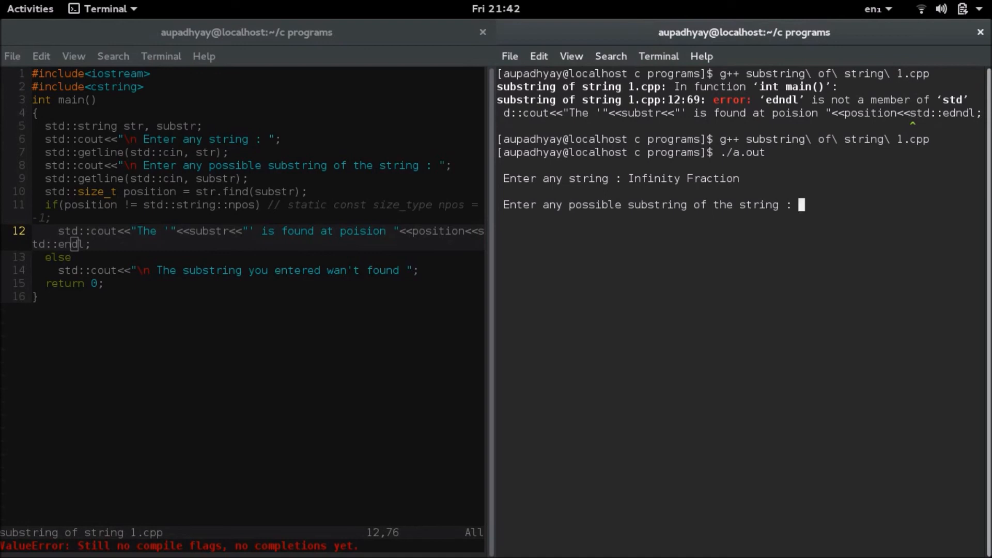
{"action": "type", "text": "Fractio"}
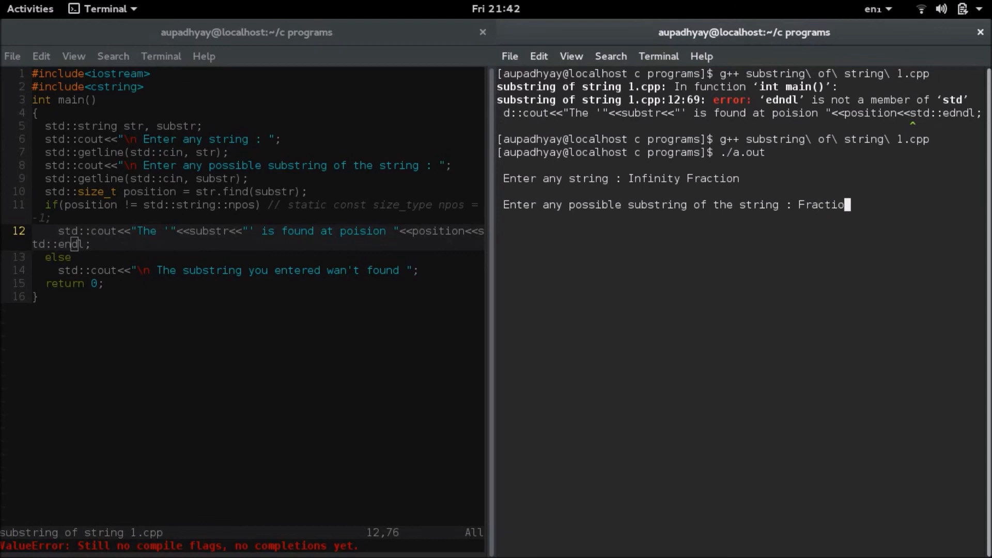
{"action": "key", "text": "Return"}
{"action": "type", "text": "./a.out"}
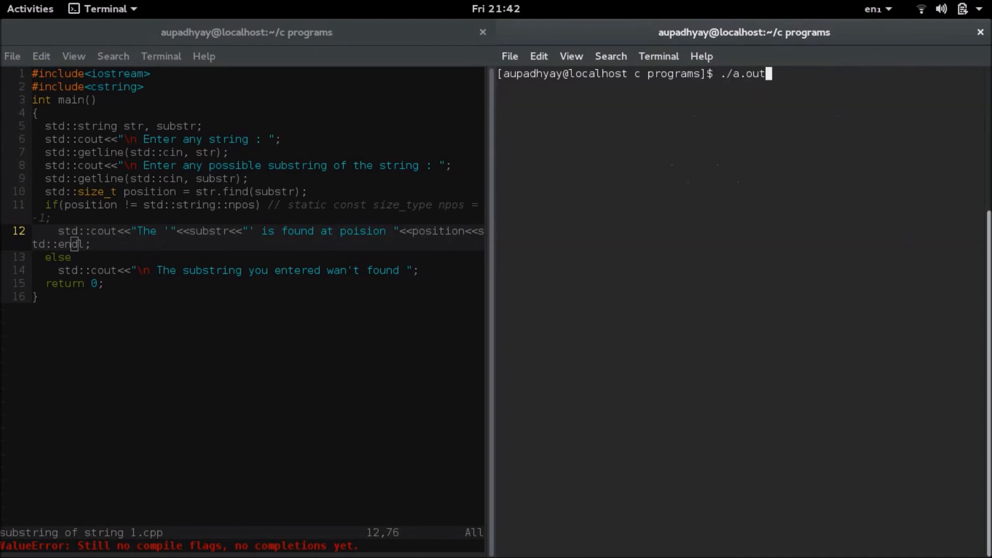
Enter 'Infinity Fraction' and an empty substring; it is wrongly reported found at position 0.
{"action": "type", "text": "Infin"}
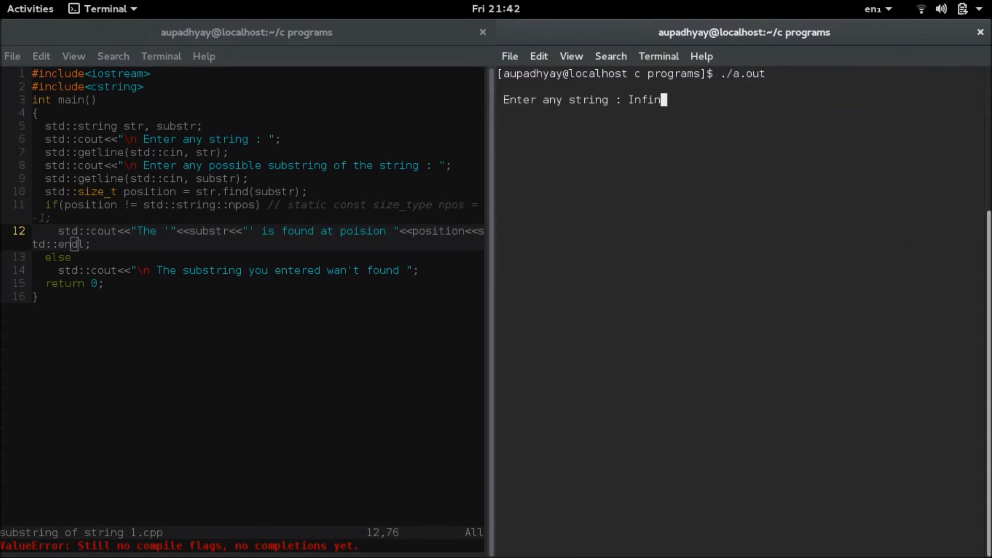
{"action": "type", "text": "ity Frac"}
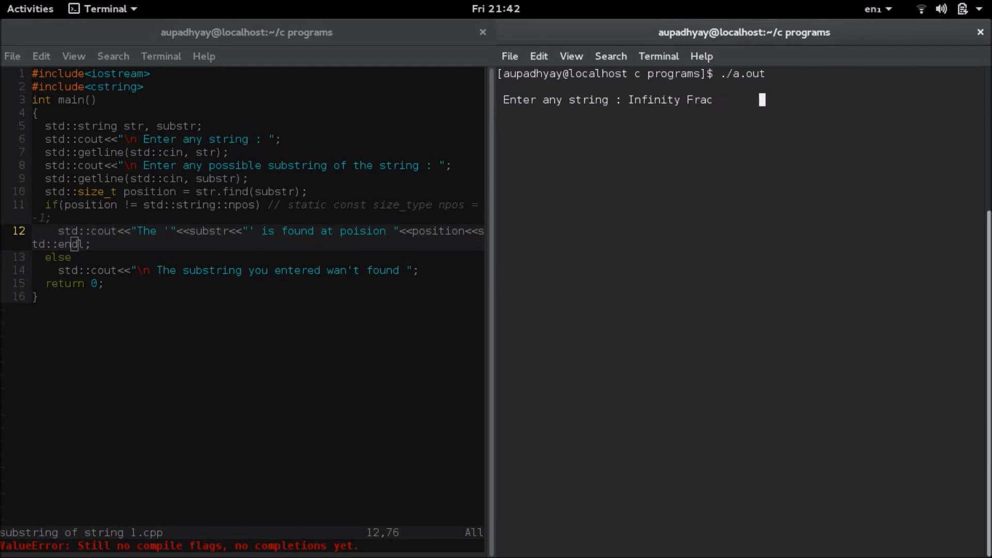
{"action": "type", "text": "t"}
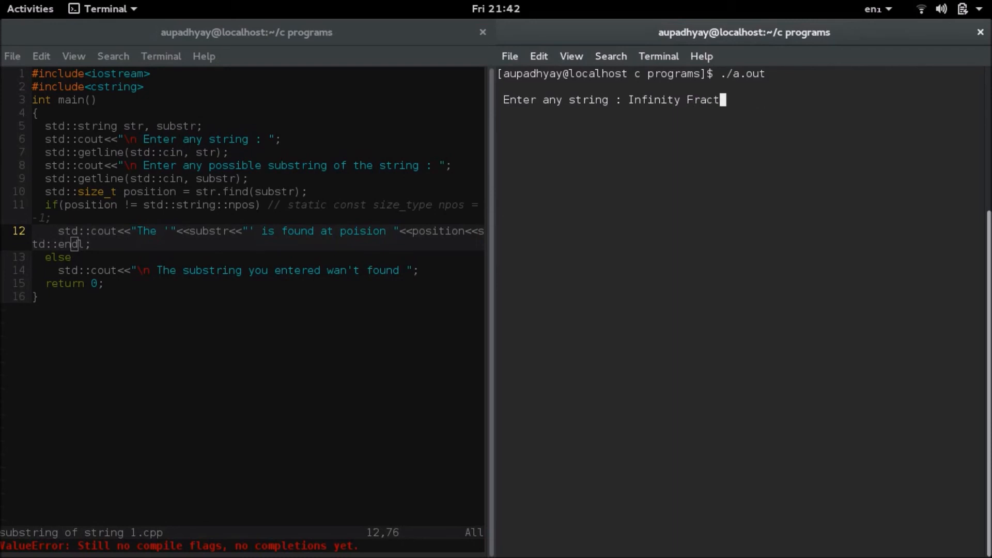
{"action": "key", "text": "Return"}
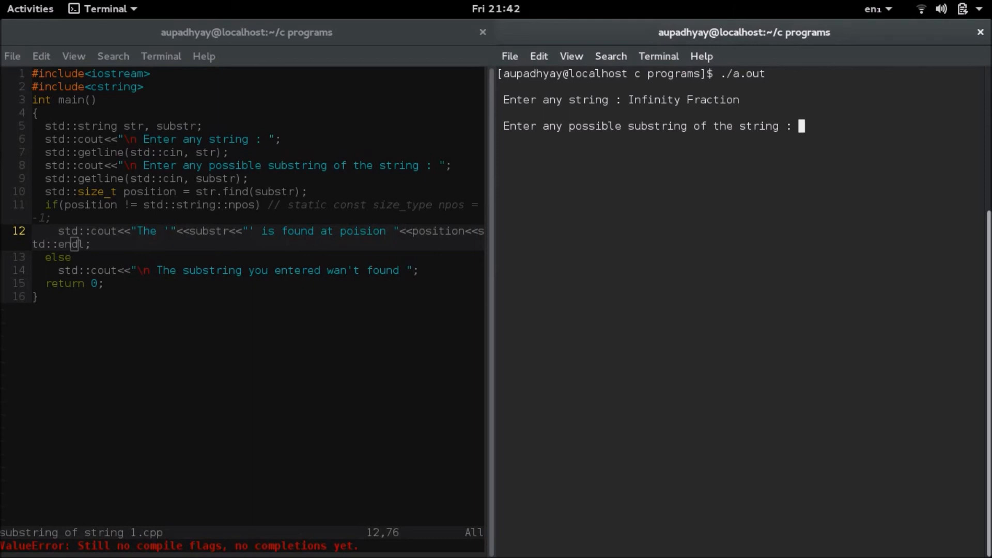
{"action": "key", "text": "Return"}
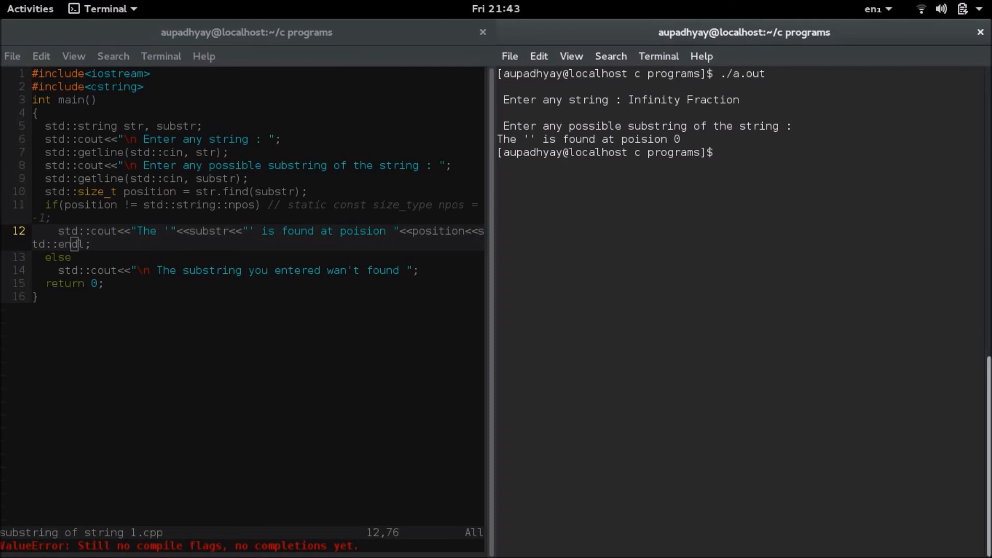
{"action": "left_click", "coordinate": [260, 205]}
{"action": "type", "text": " !"}
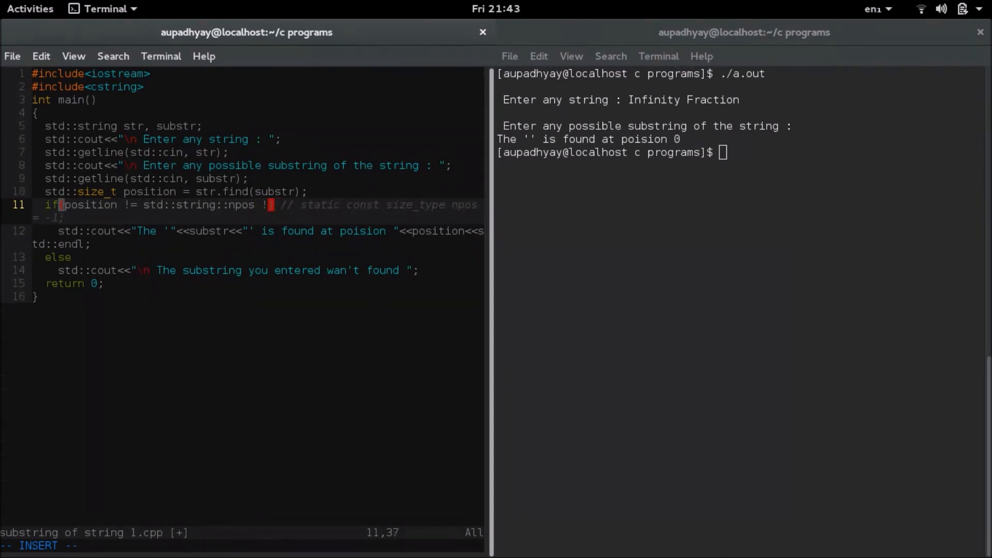
Append '&& !substr.empty()' to line 11's npos condition.
{"action": "type", "text": "&&"}
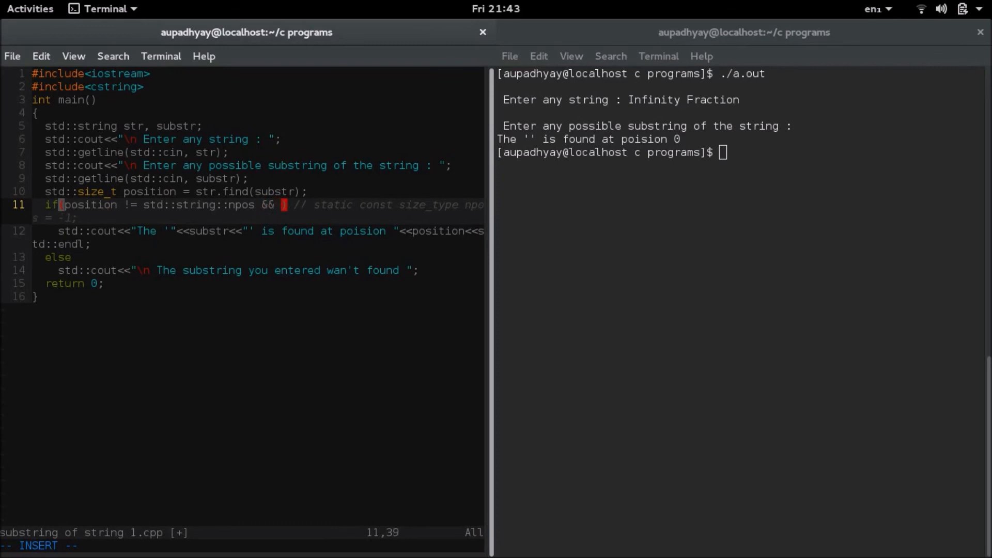
{"action": "type", "text": "!"}
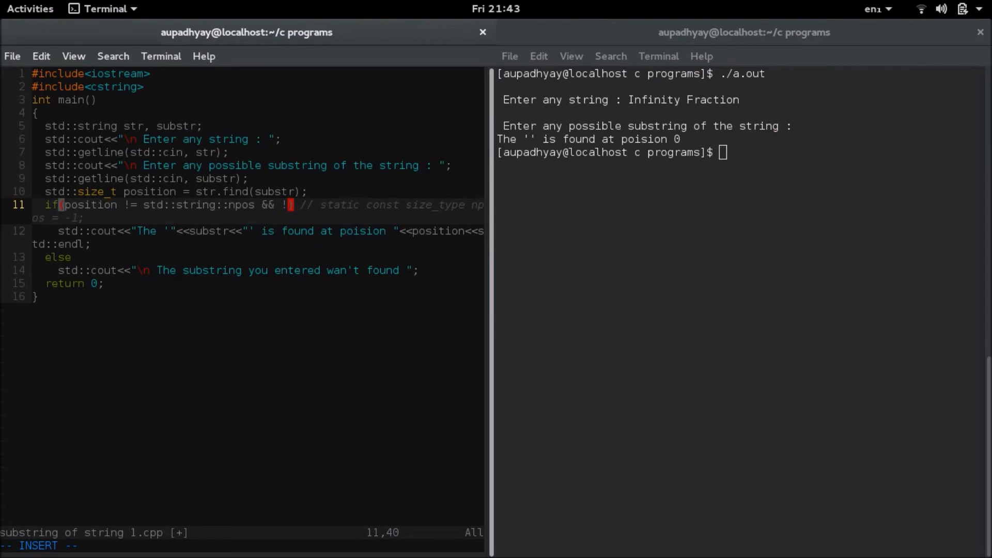
{"action": "type", "text": "s"}
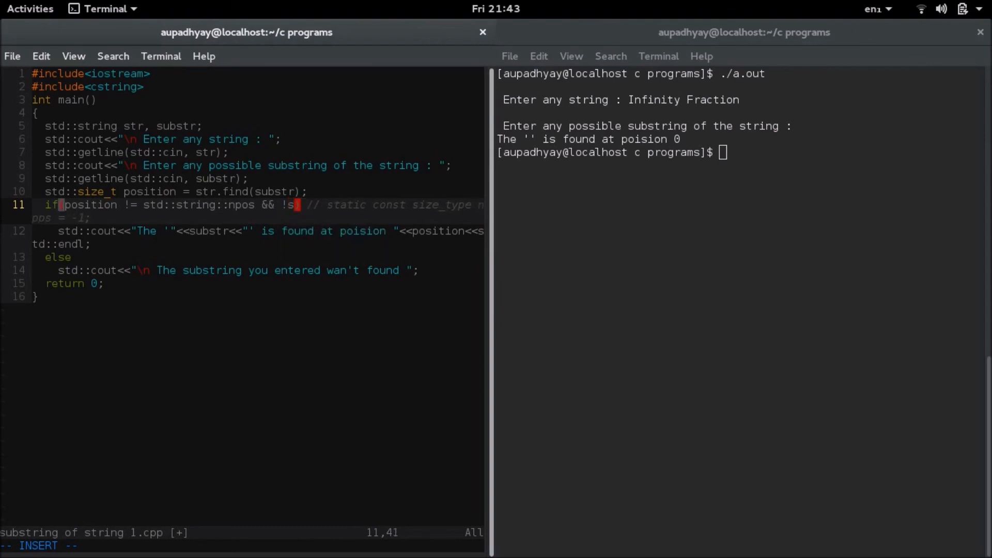
{"action": "type", "text": "ubstr.e"}
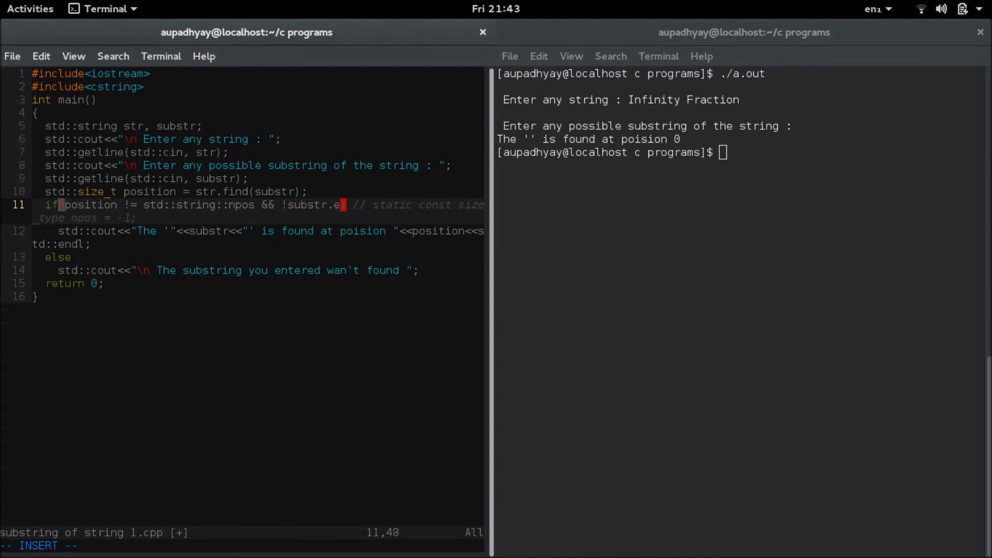
{"action": "type", "text": "mpty()"}
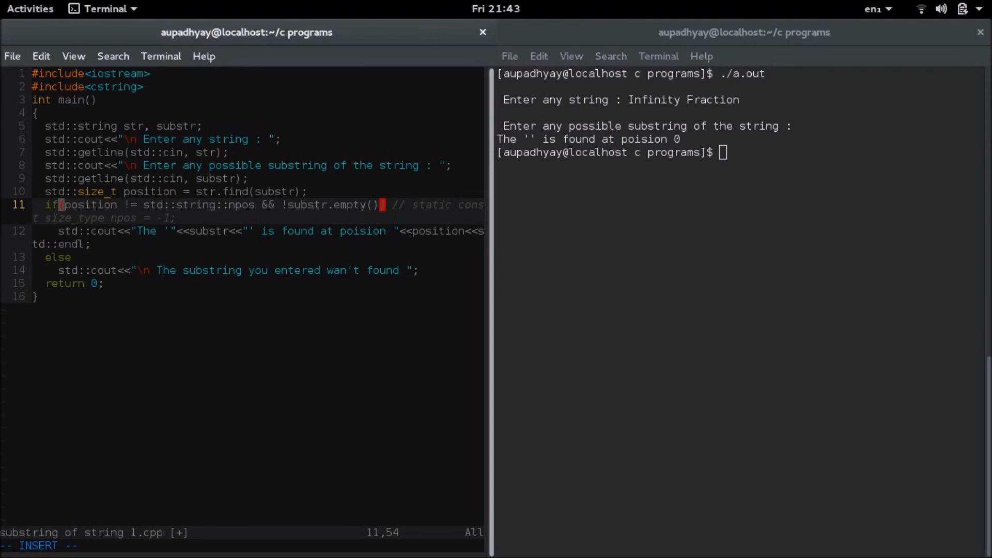
{"action": "key", "text": "Left"}
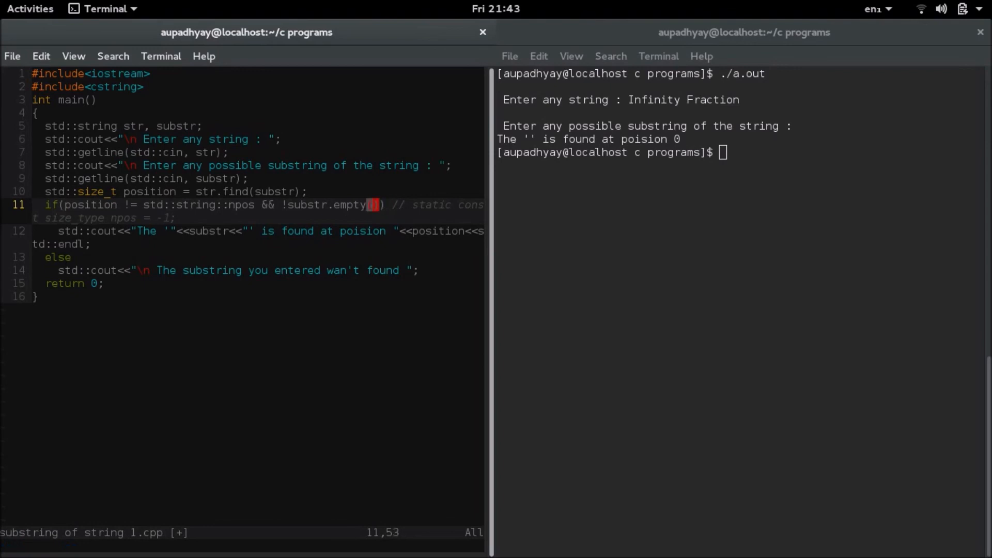